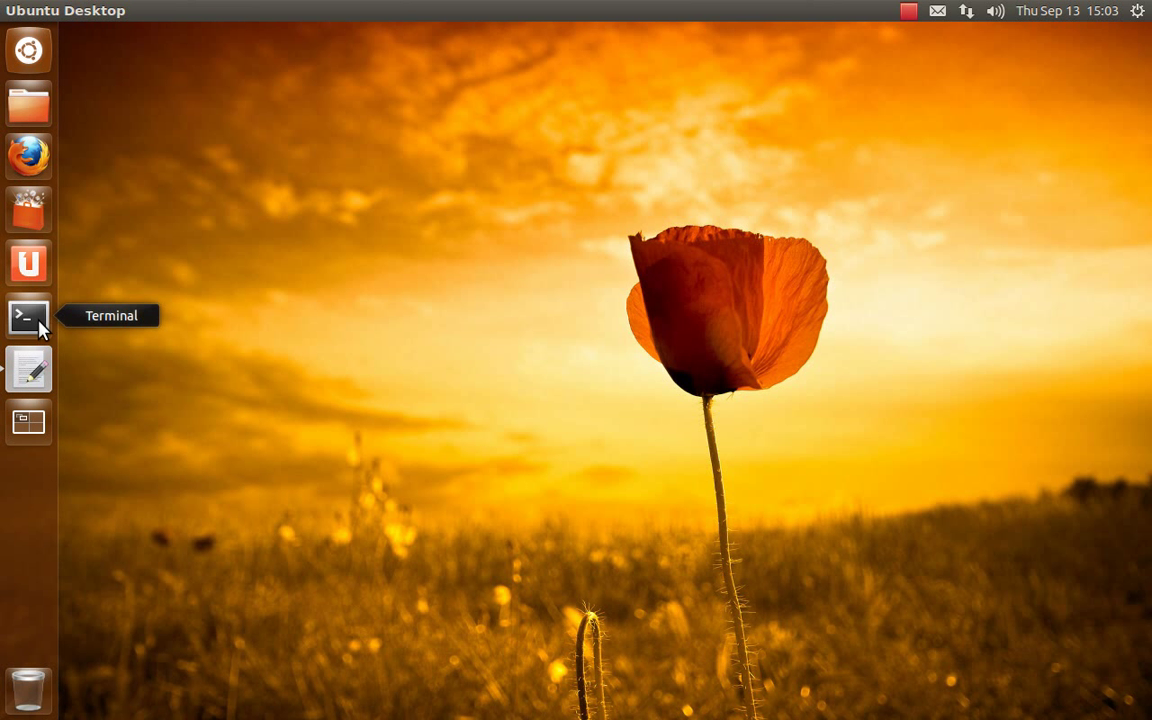
Step: Open a terminal and run tail -F on the dmedia service log in .cache/dmedia/
click(28, 315)
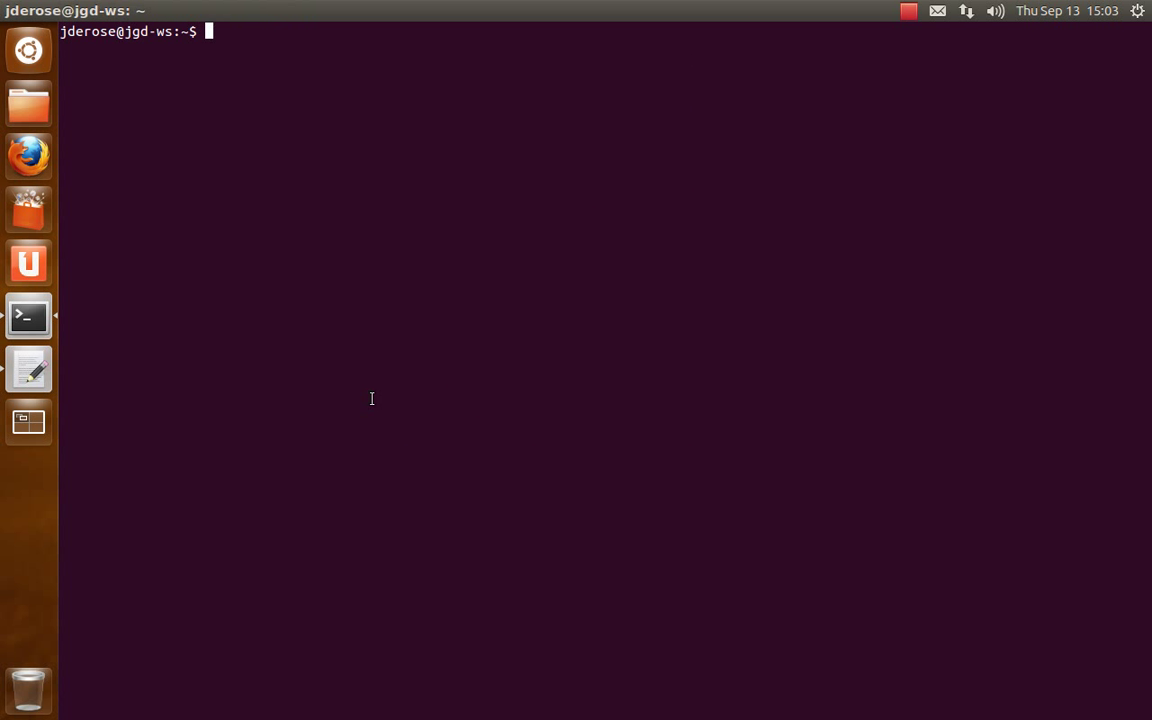
text(t)
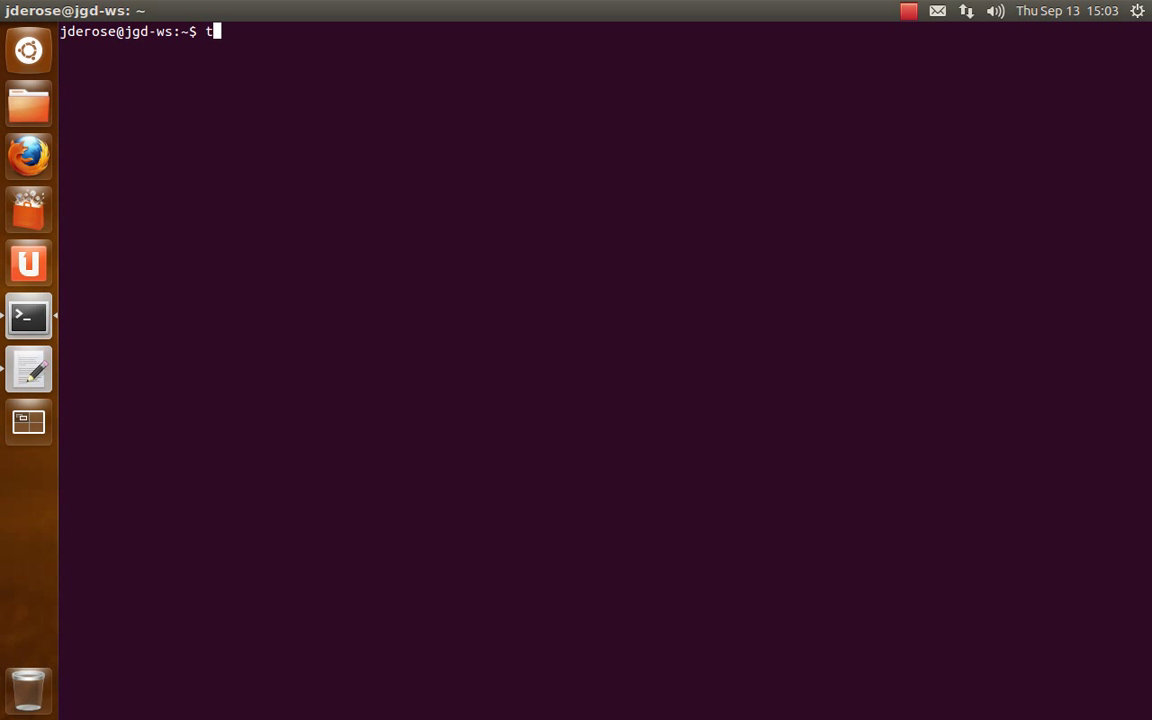
text(ail -F .ca)
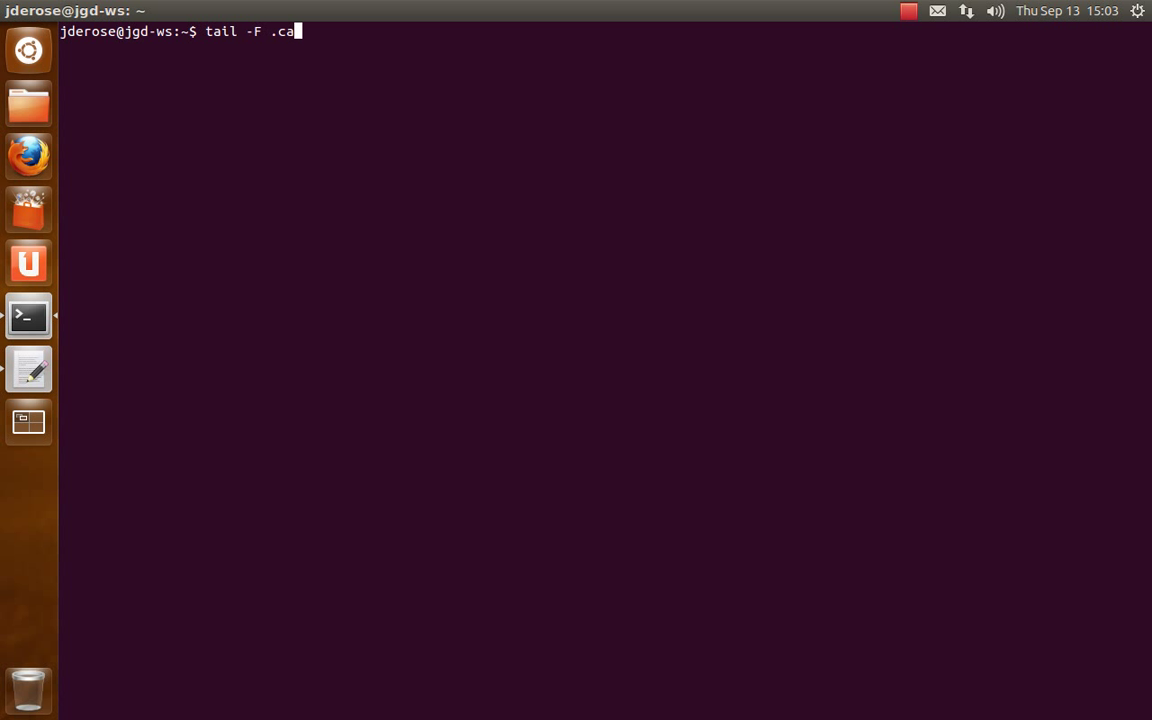
text(che/dmedia/)
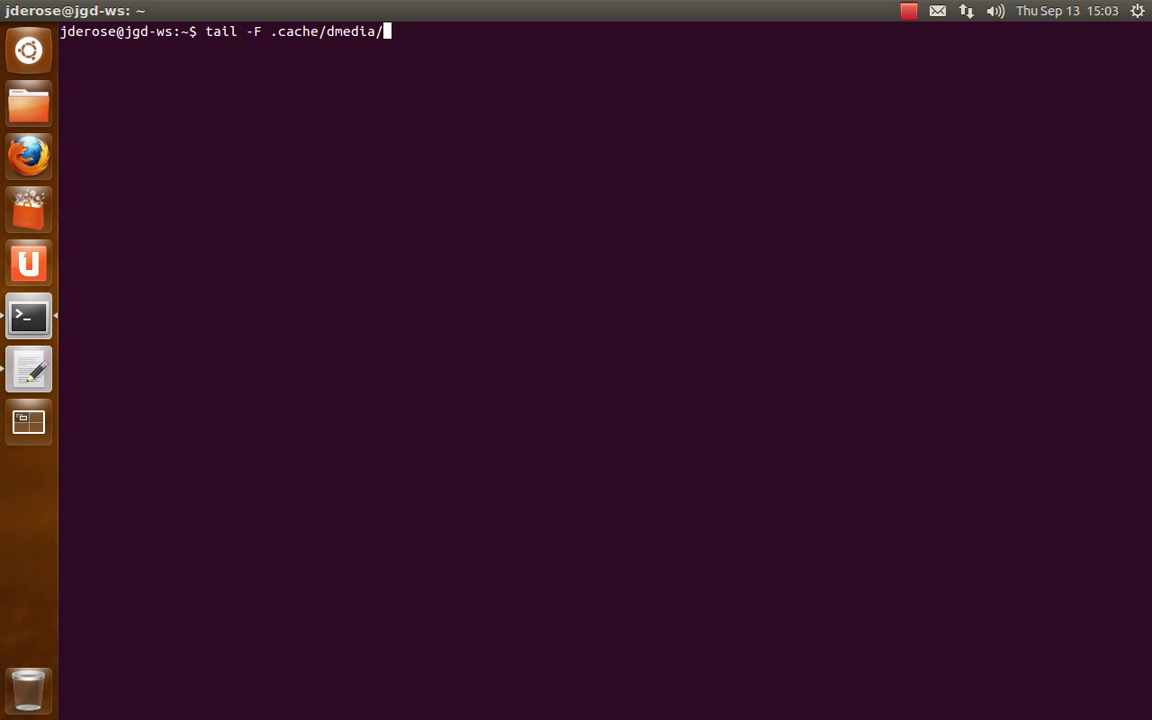
key(Return)
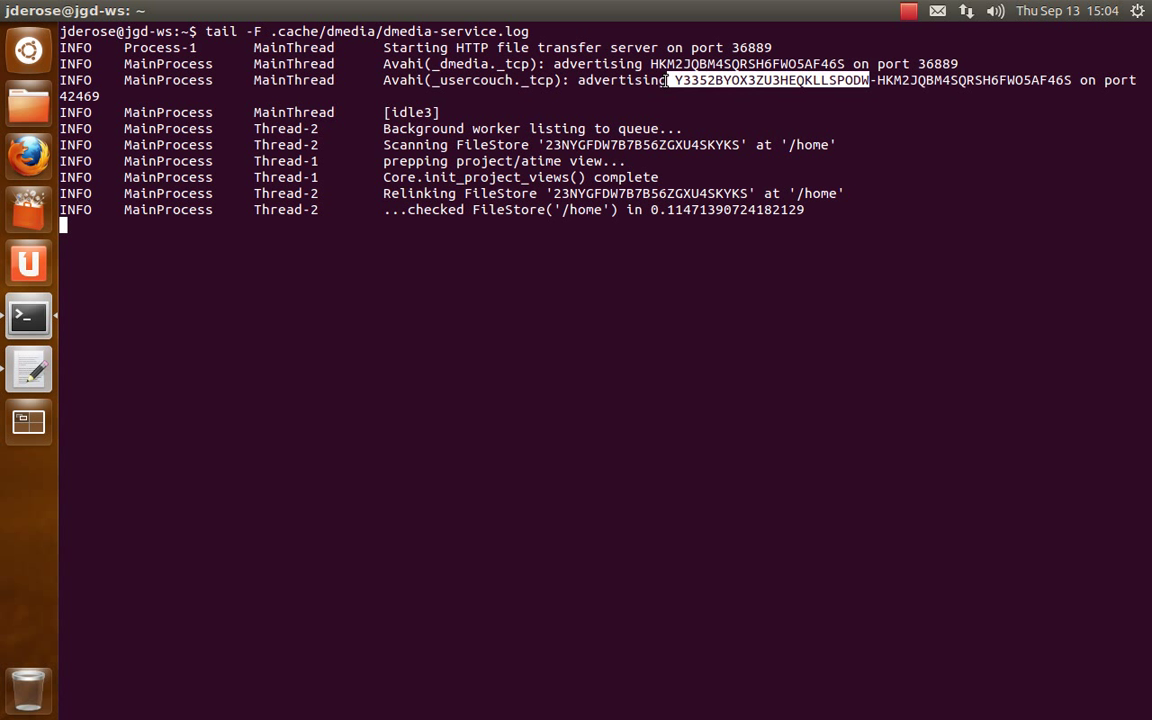
mouse_move(668, 103)
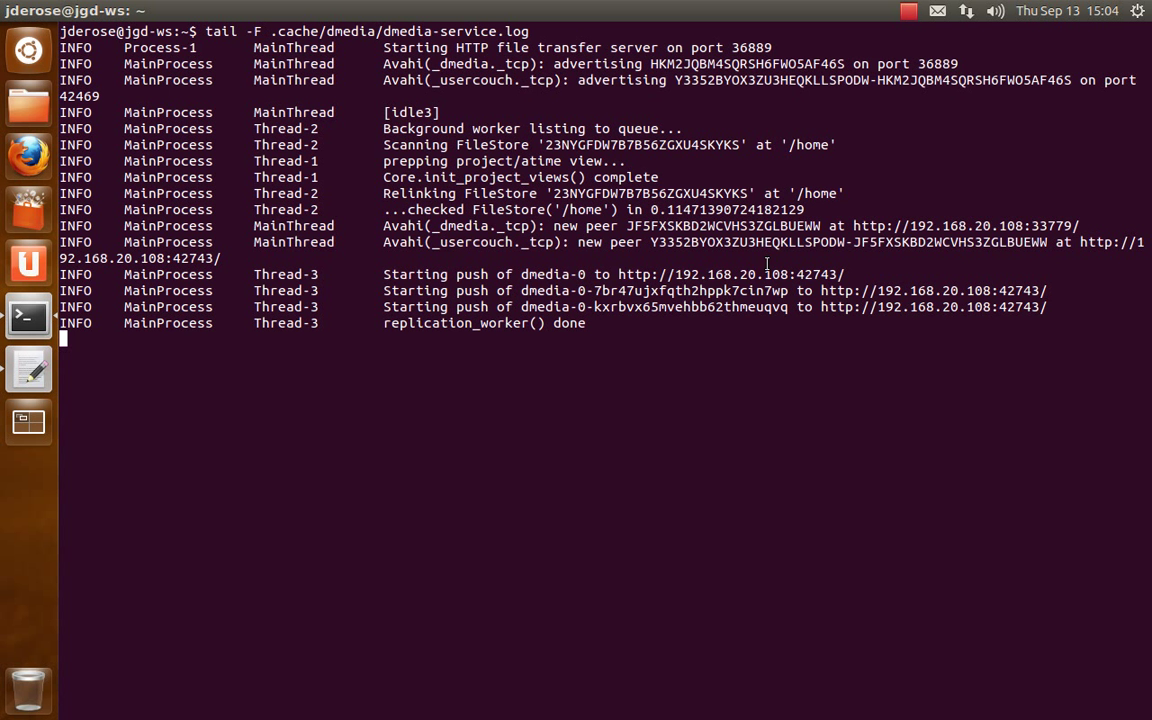
Step: Highlight the peer ID, watch the novacut push entries, then stop tail with Ctrl+C
double_click(745, 242)
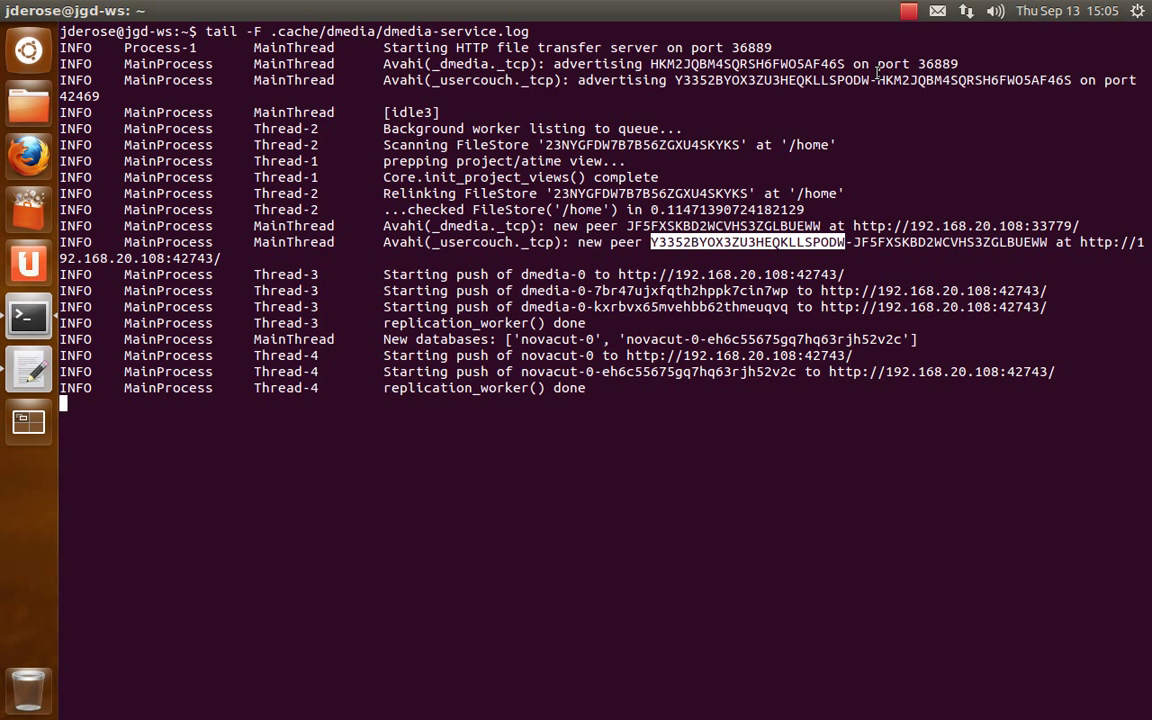
mouse_move(1100, 245)
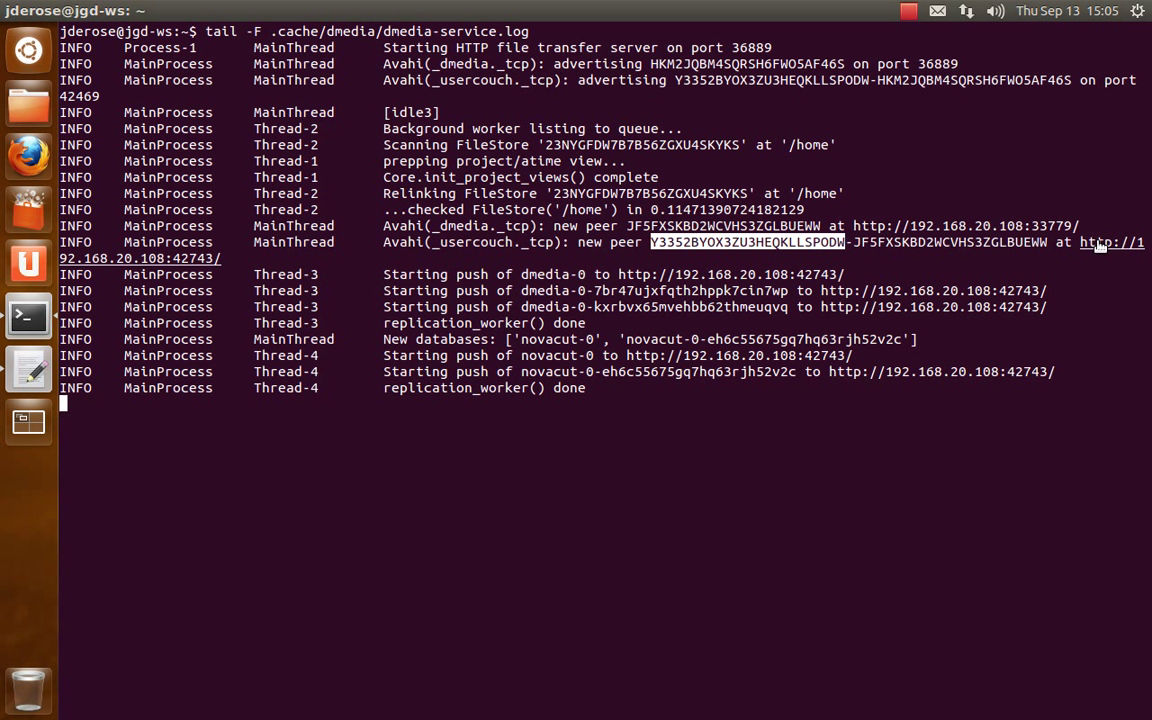
mouse_move(414, 268)
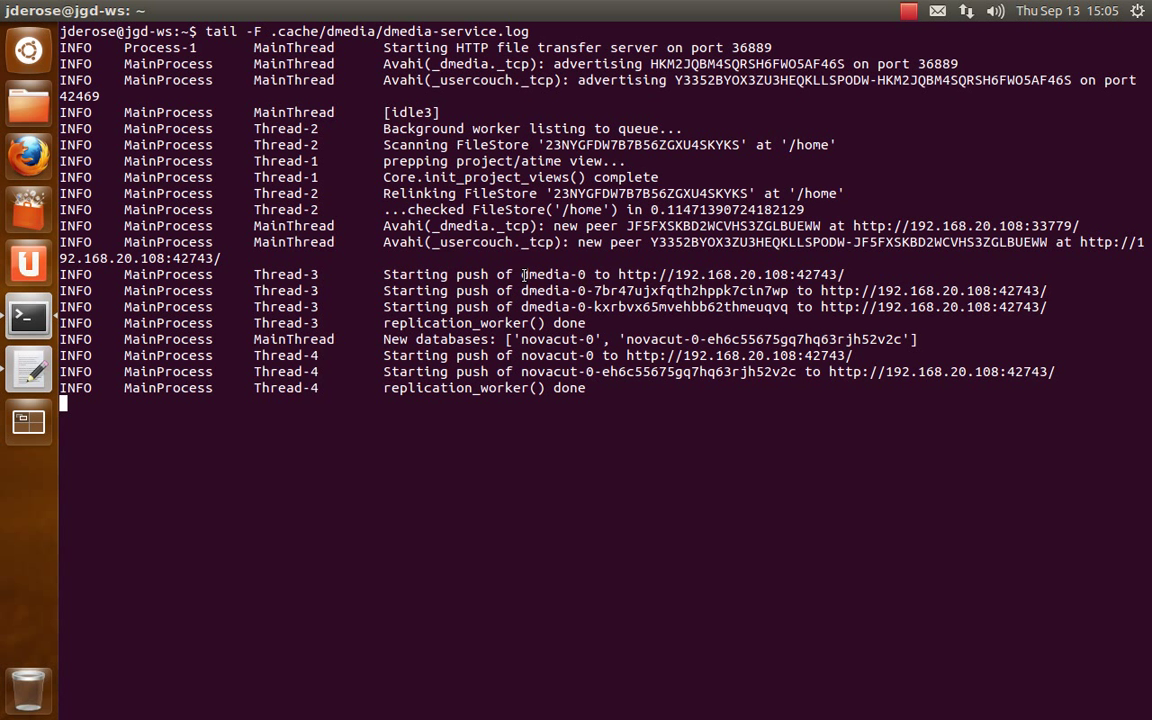
mouse_move(420, 382)
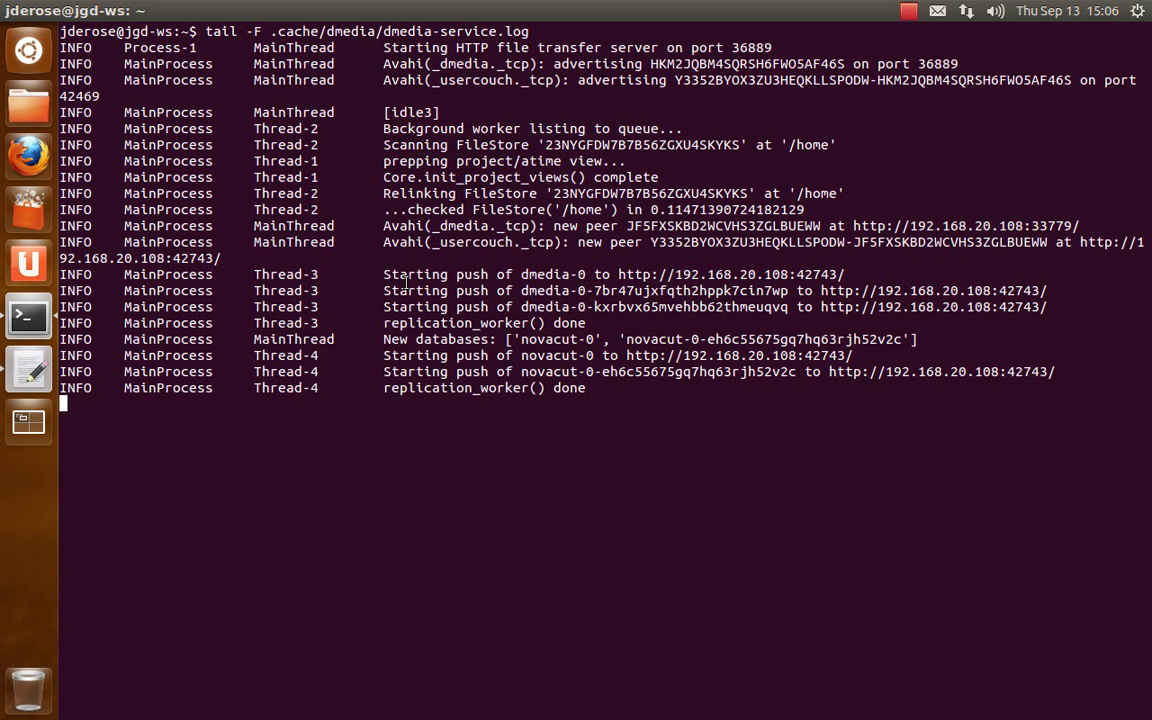
mouse_move(869, 389)
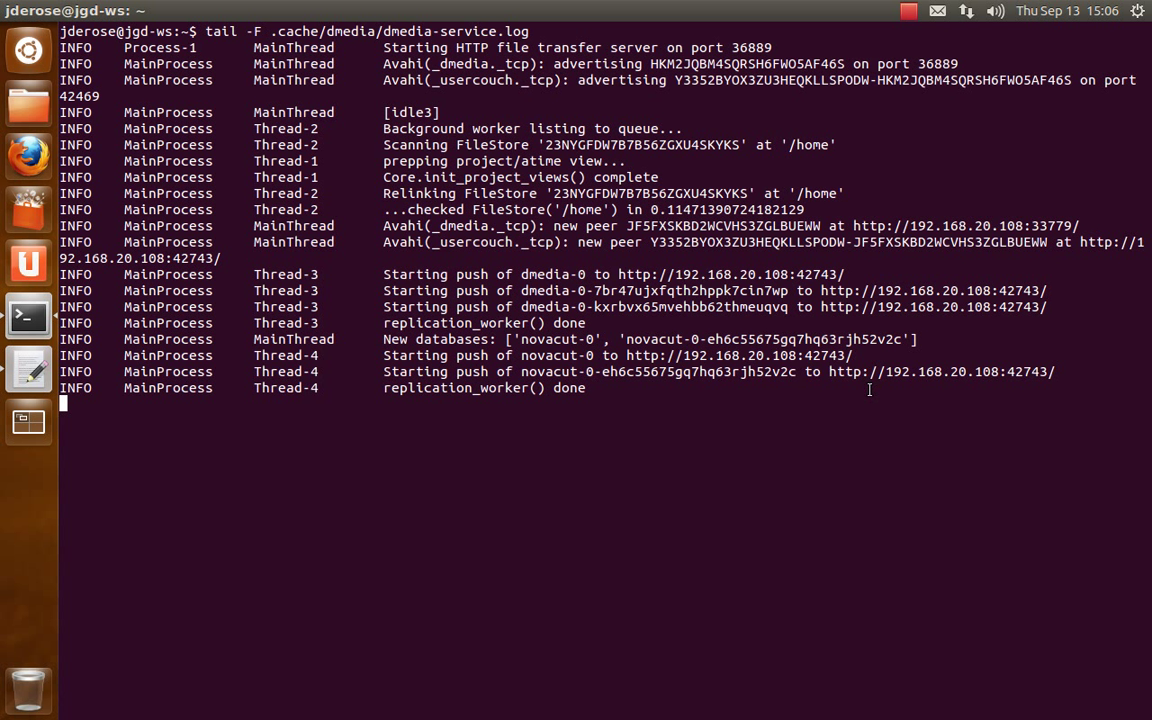
double_click(760, 339)
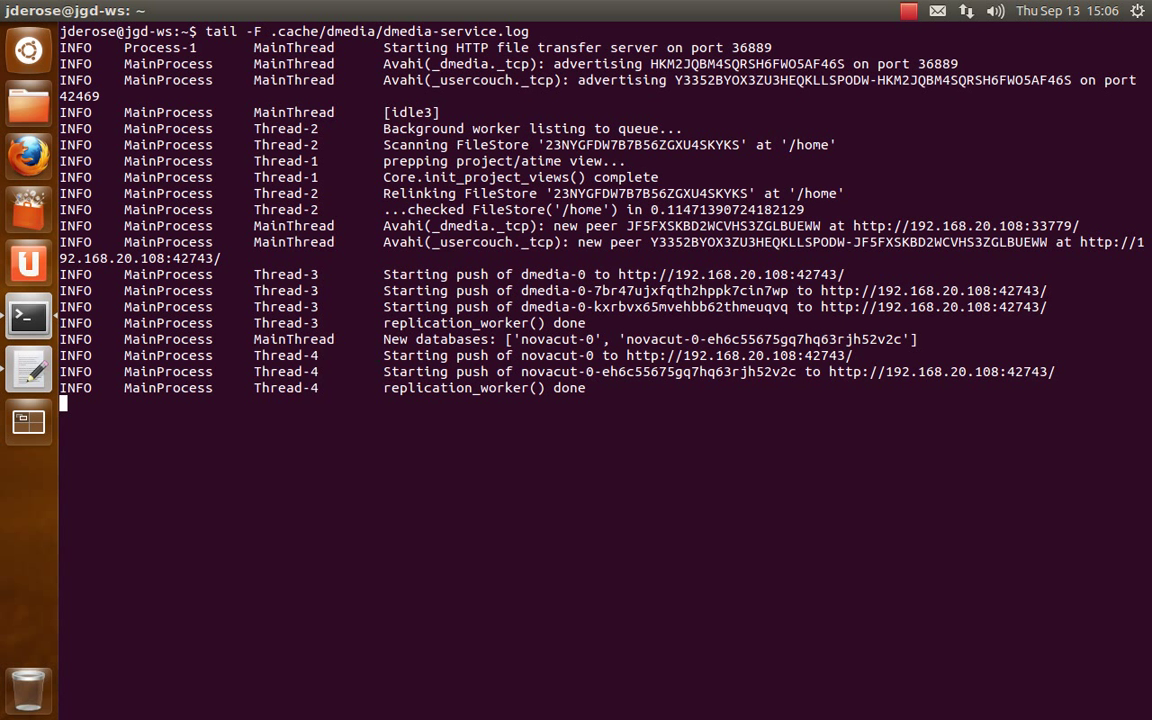
key(ctrl+c)
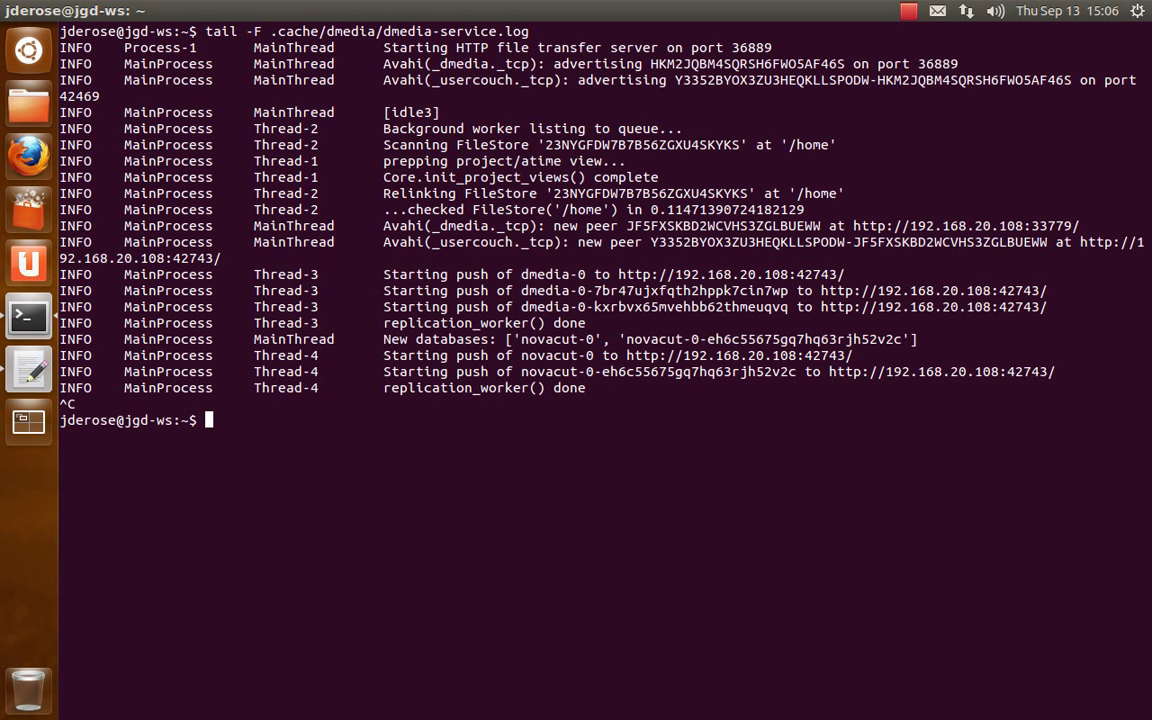
Step: Run 'dmedia-cli futon' to open CouchDB Futon in the browser
text(dmedia-cl)
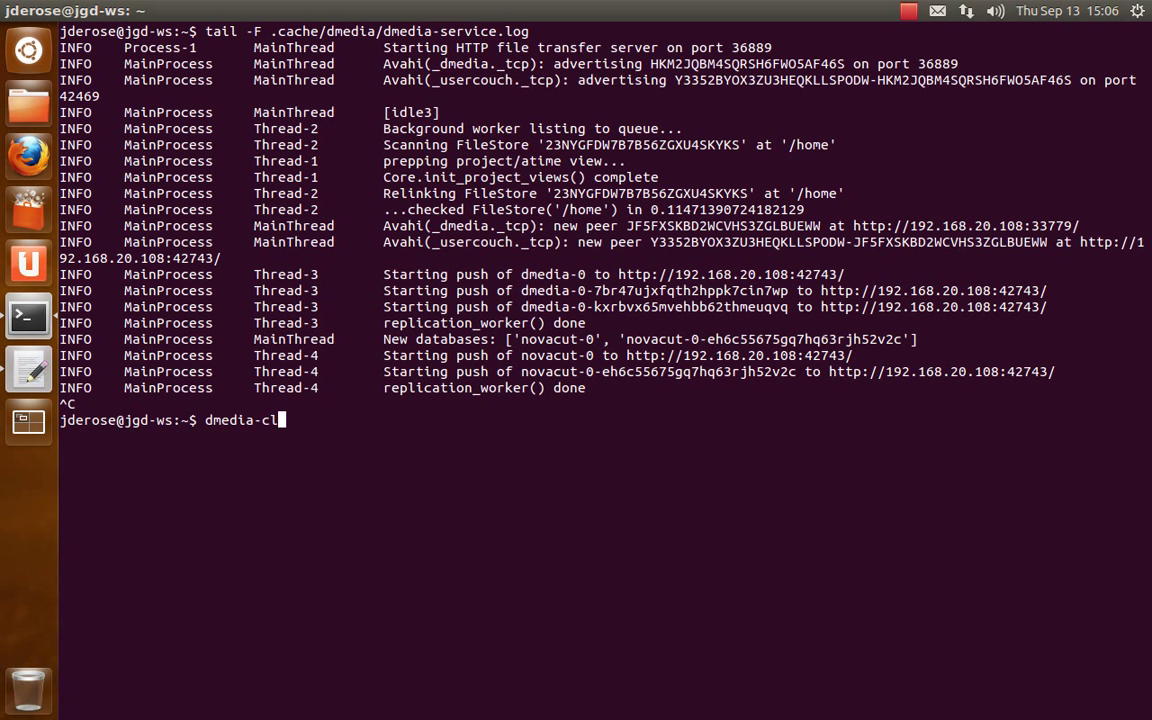
text(i futo)
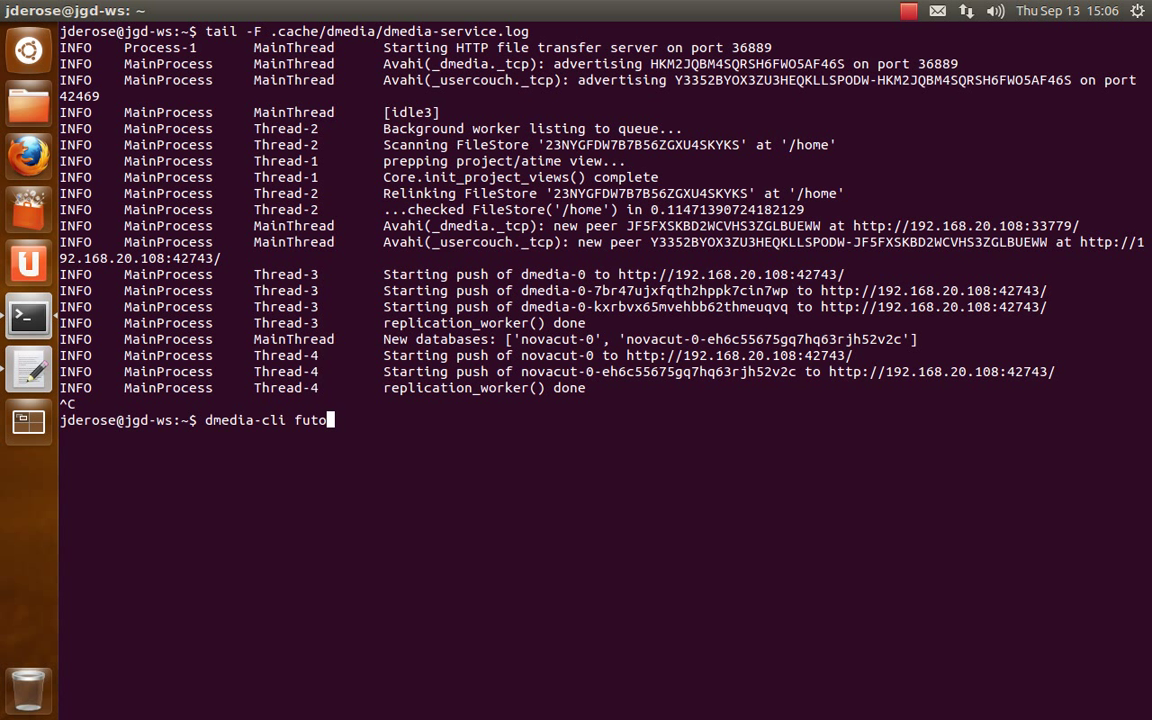
text(n)
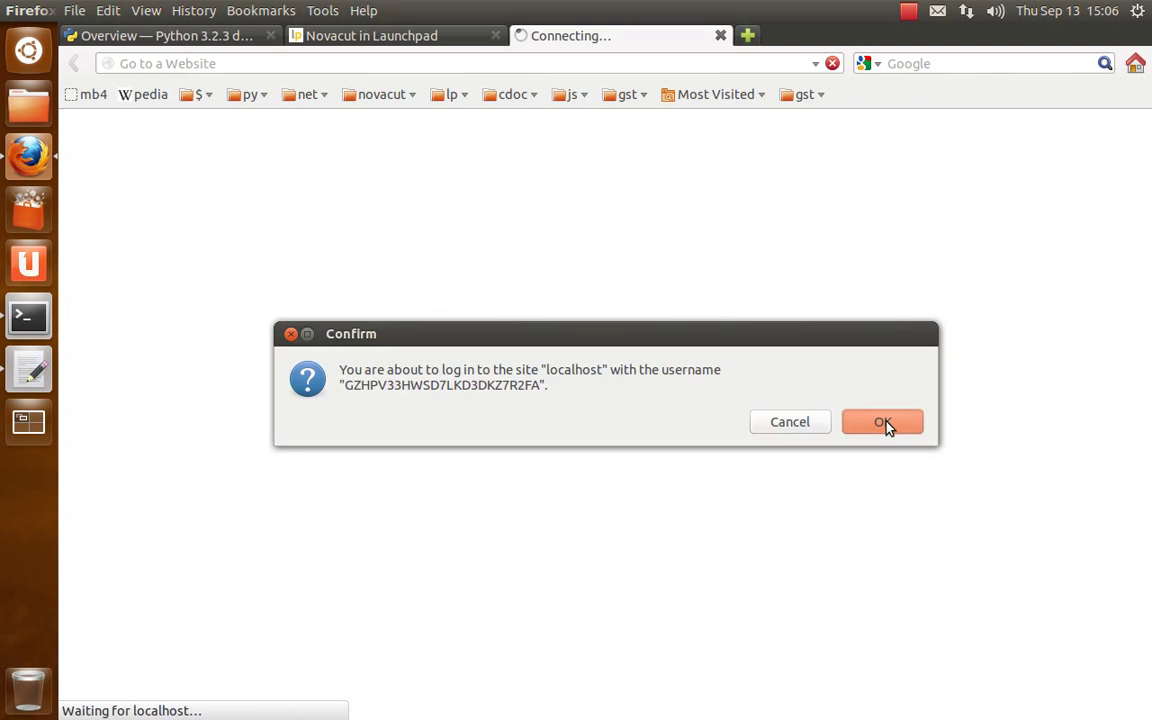
Step: Confirm the localhost login, cancel the Authentication Required prompt, and close Firefox
click(882, 421)
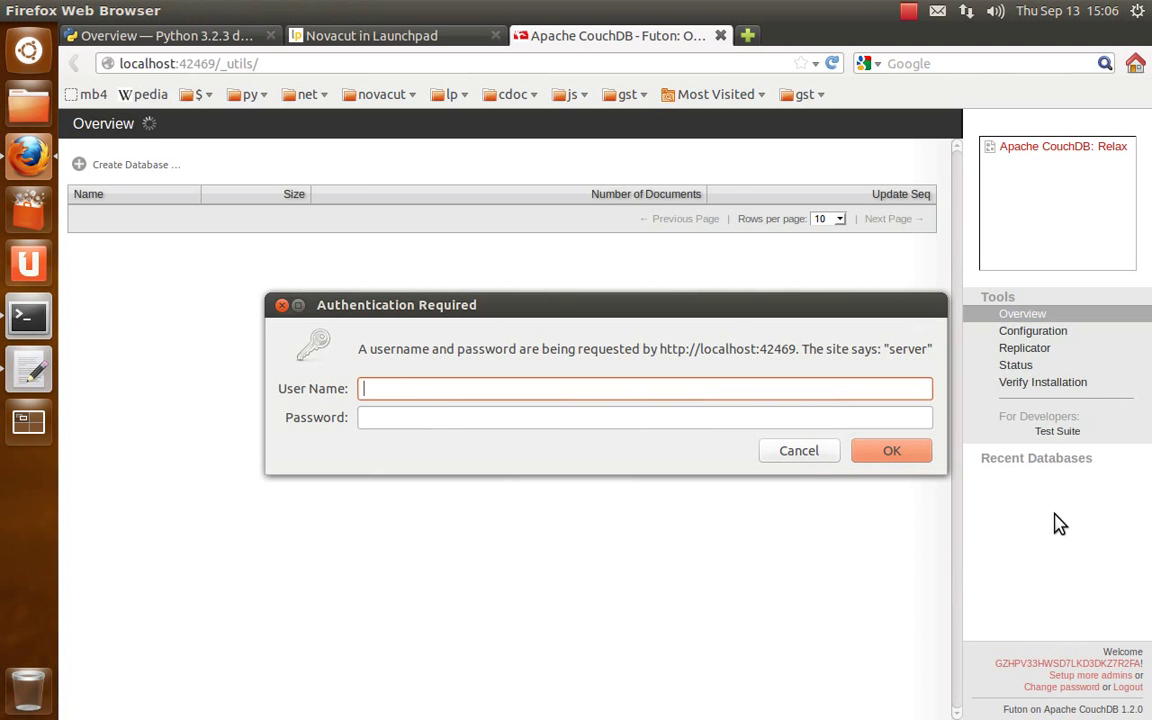
click(798, 450)
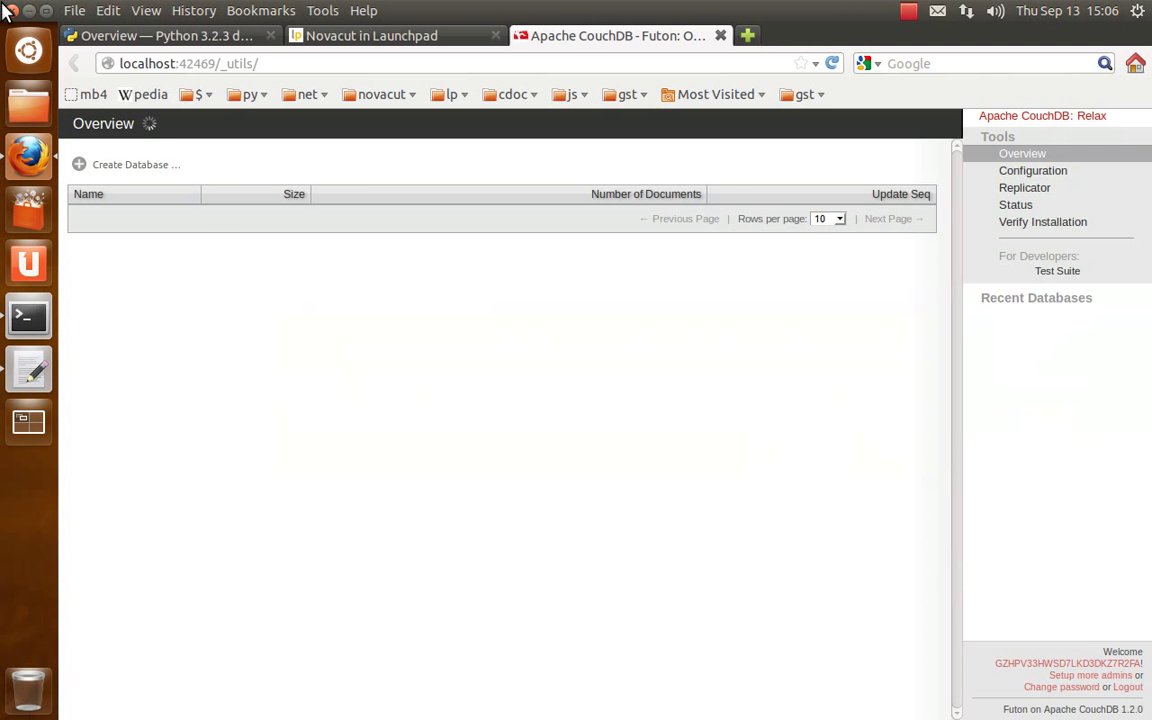
click(1137, 10)
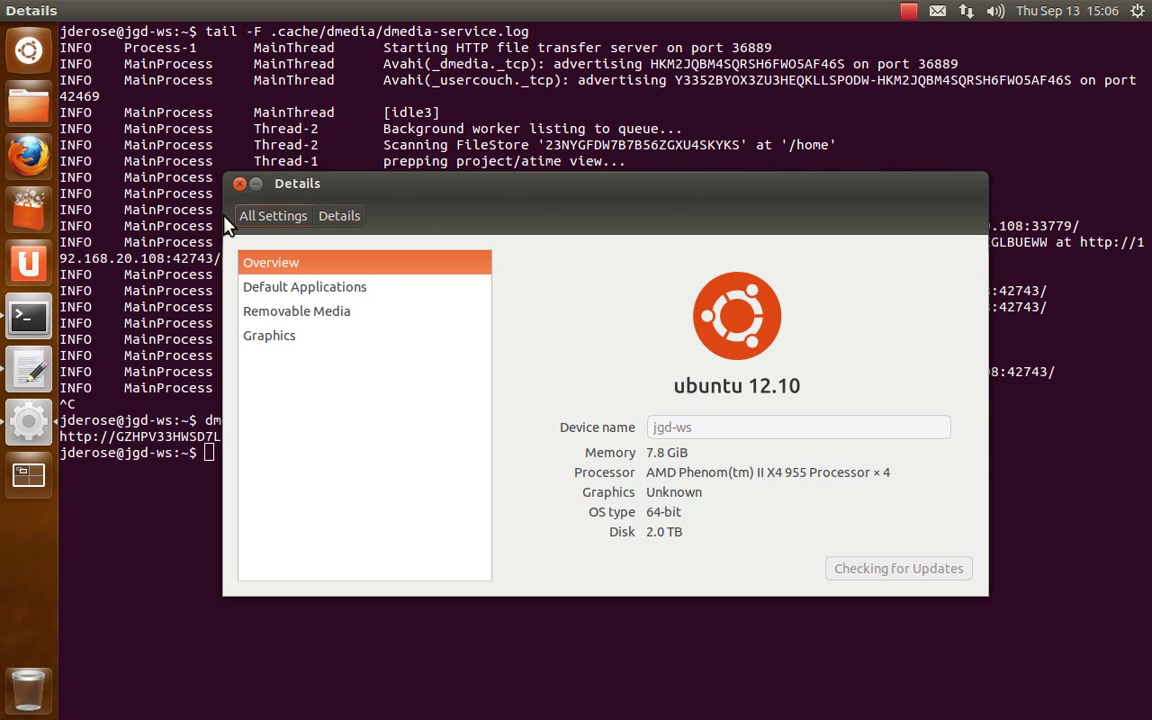
Step: Set Chromium Web Browser as the default Web application, then rerun dmedia-cli futon
click(304, 286)
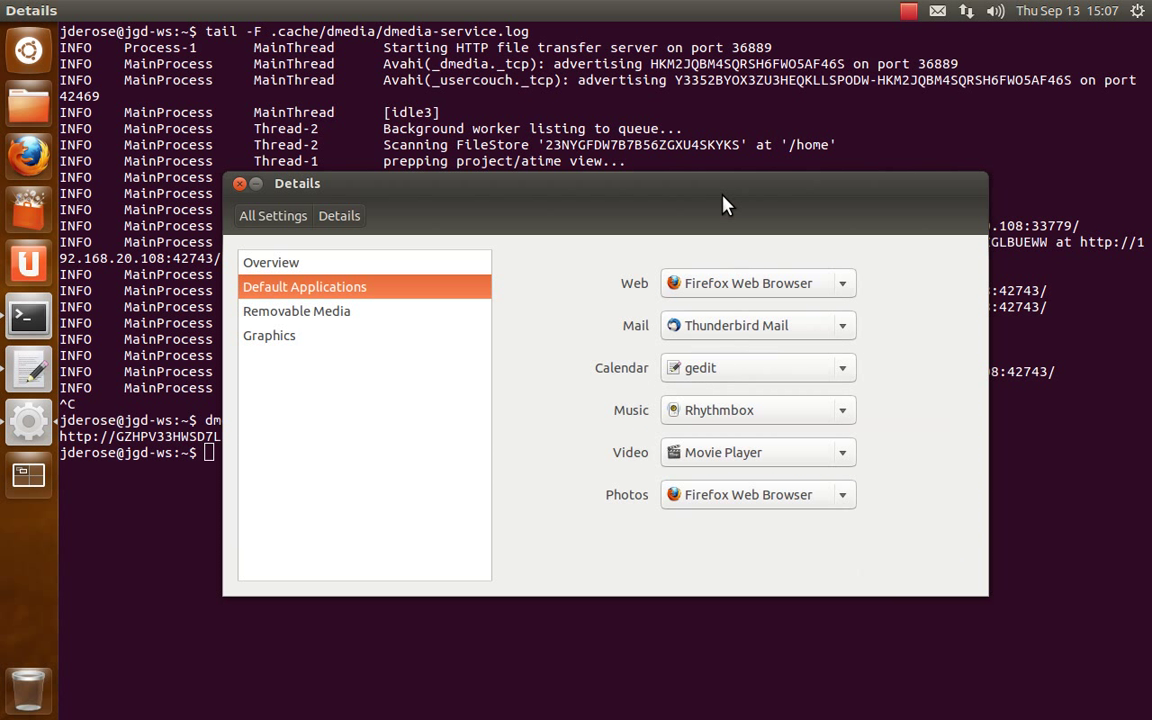
click(757, 283)
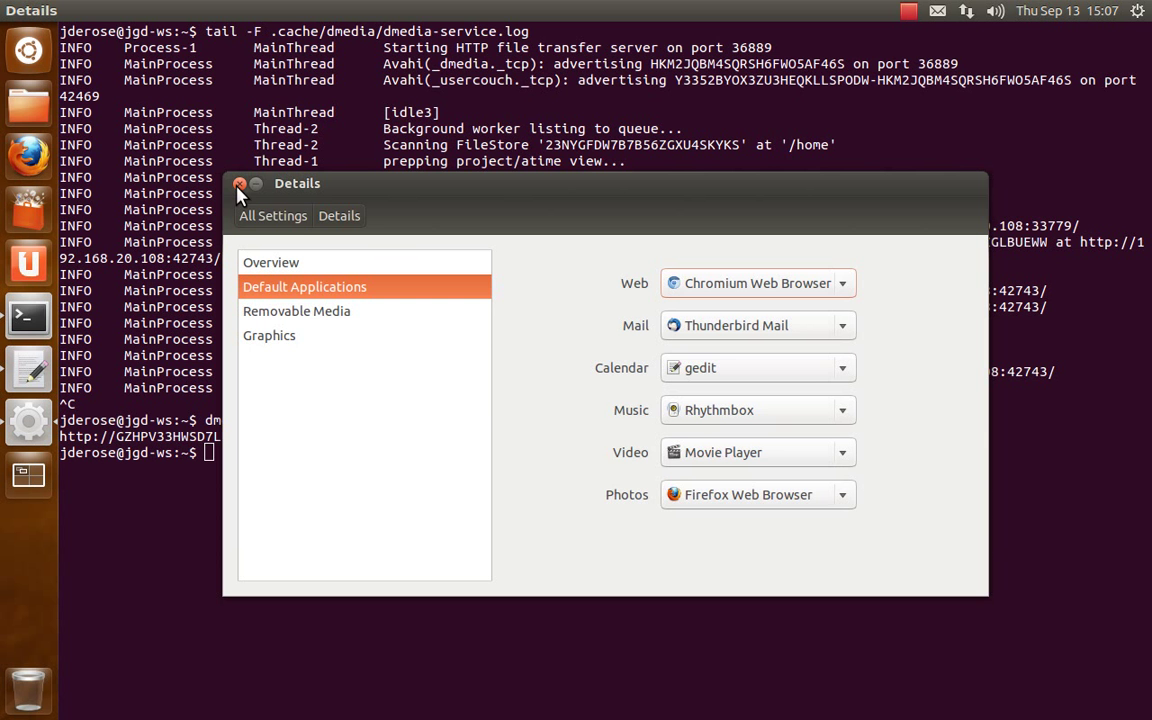
click(240, 183)
text(dmedia-cli futon)
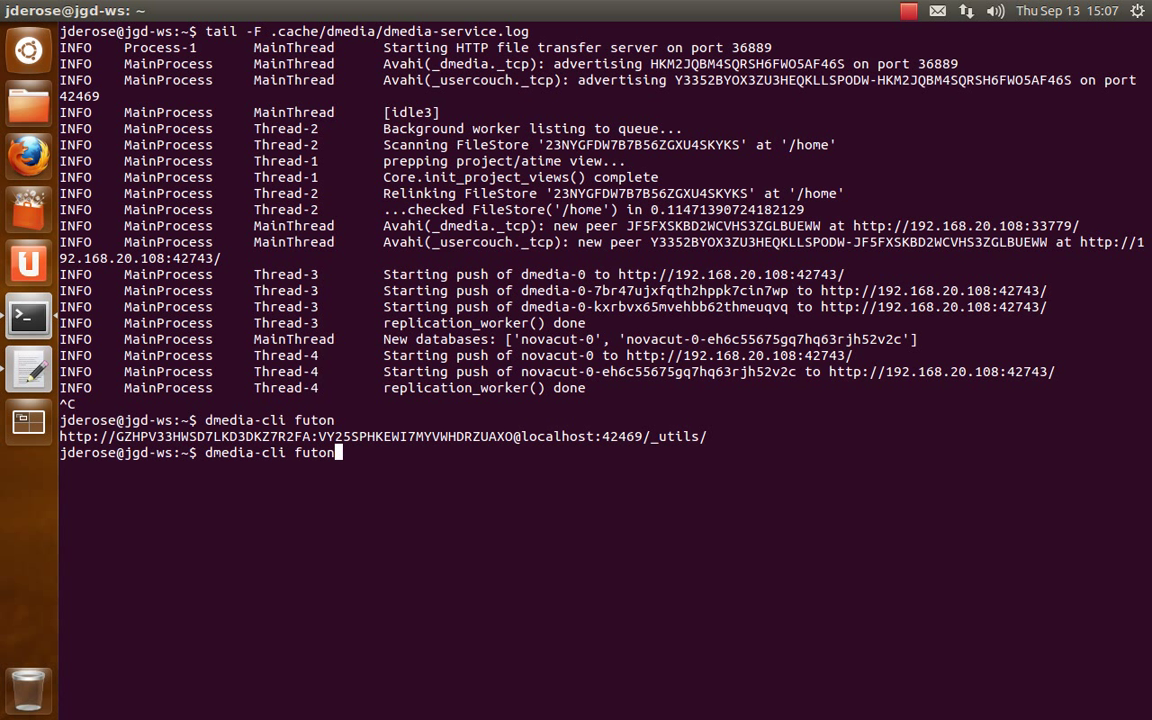
key(Return)
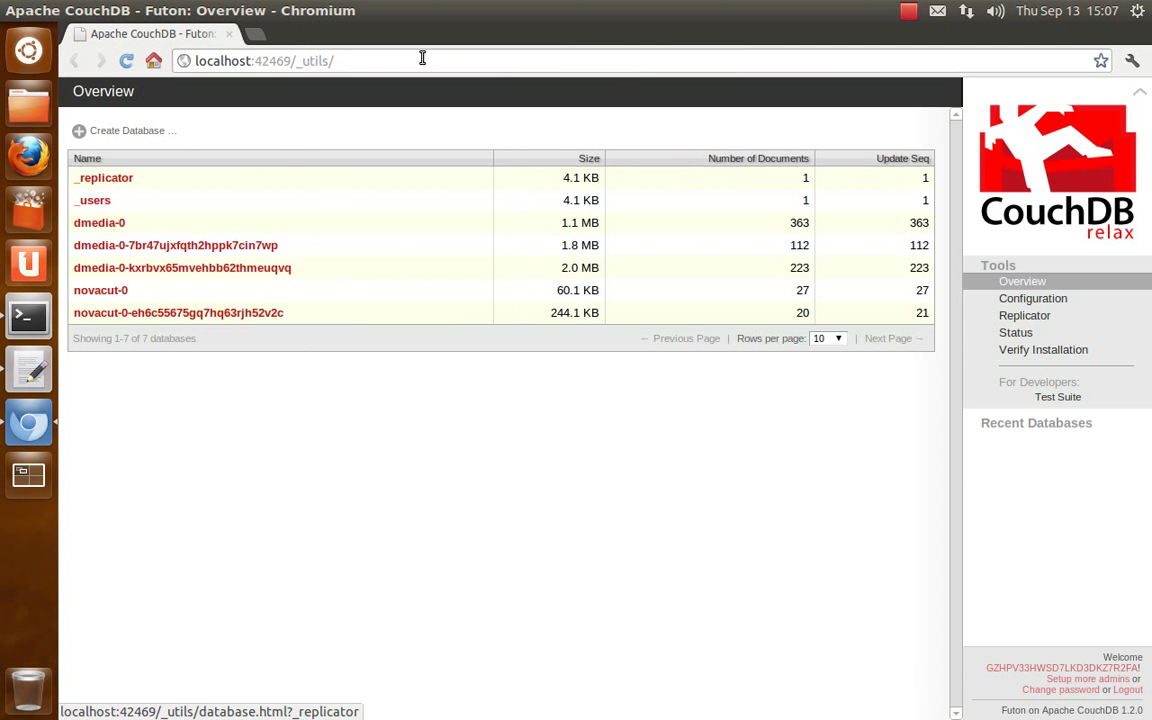
mouse_move(1015, 333)
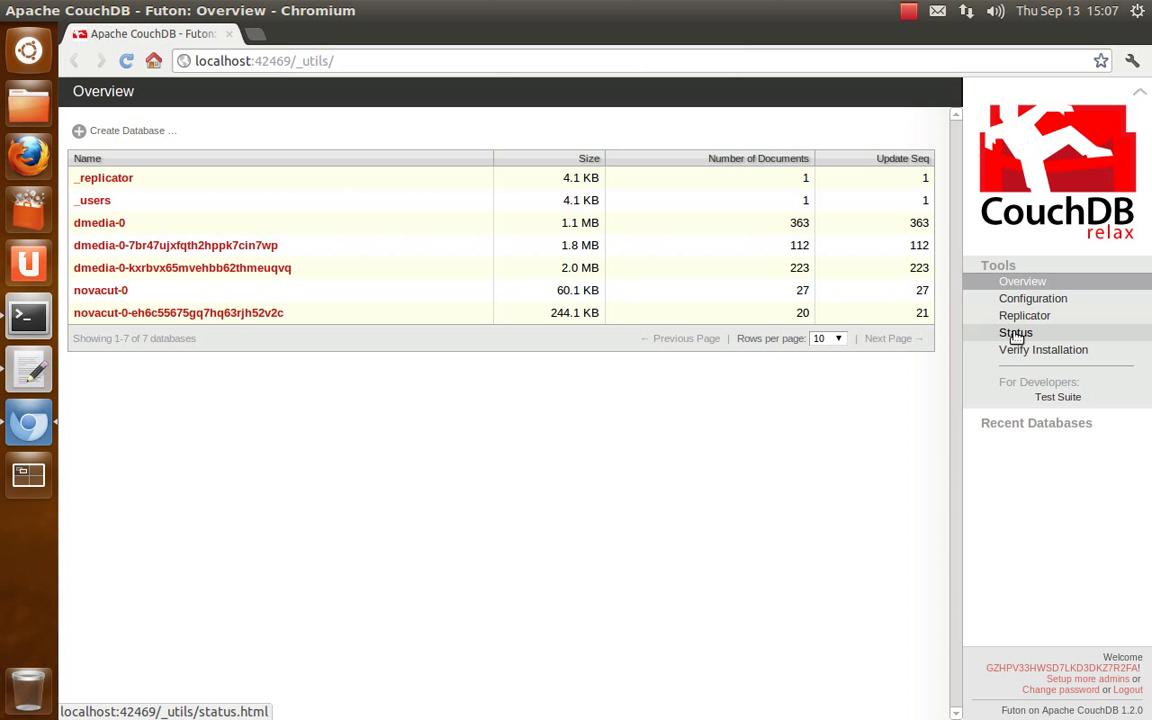
Step: Show Futon's Status page with the five active replication tasks
click(1015, 332)
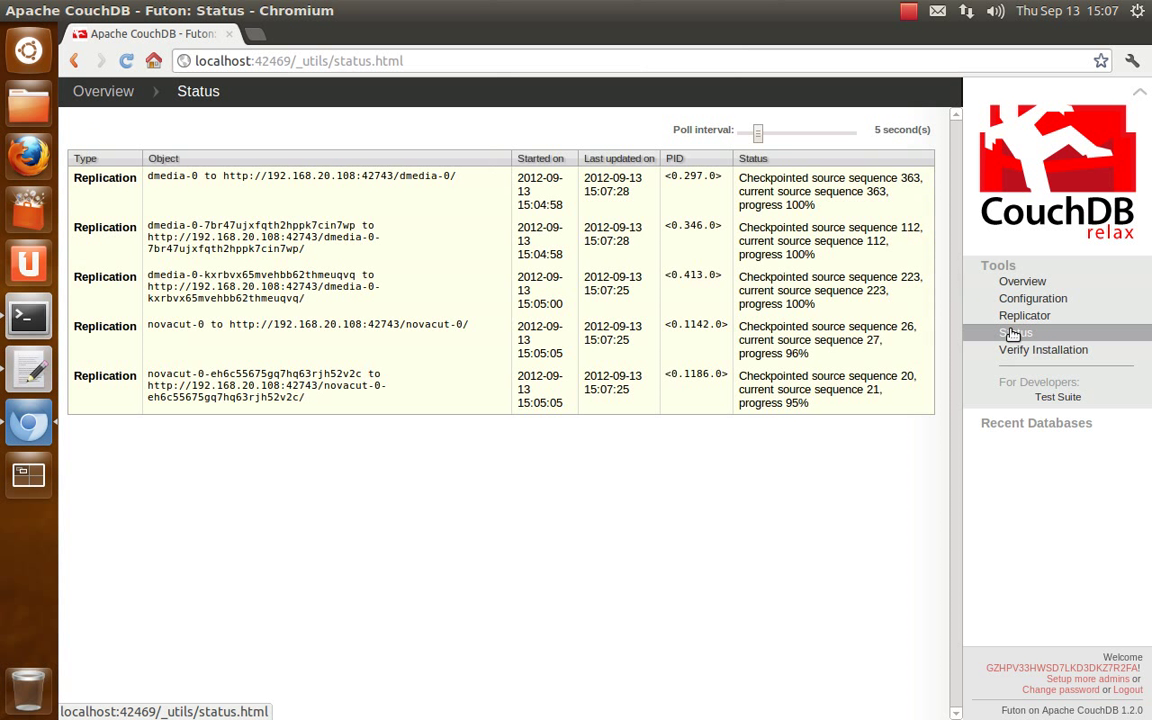
mouse_move(558, 151)
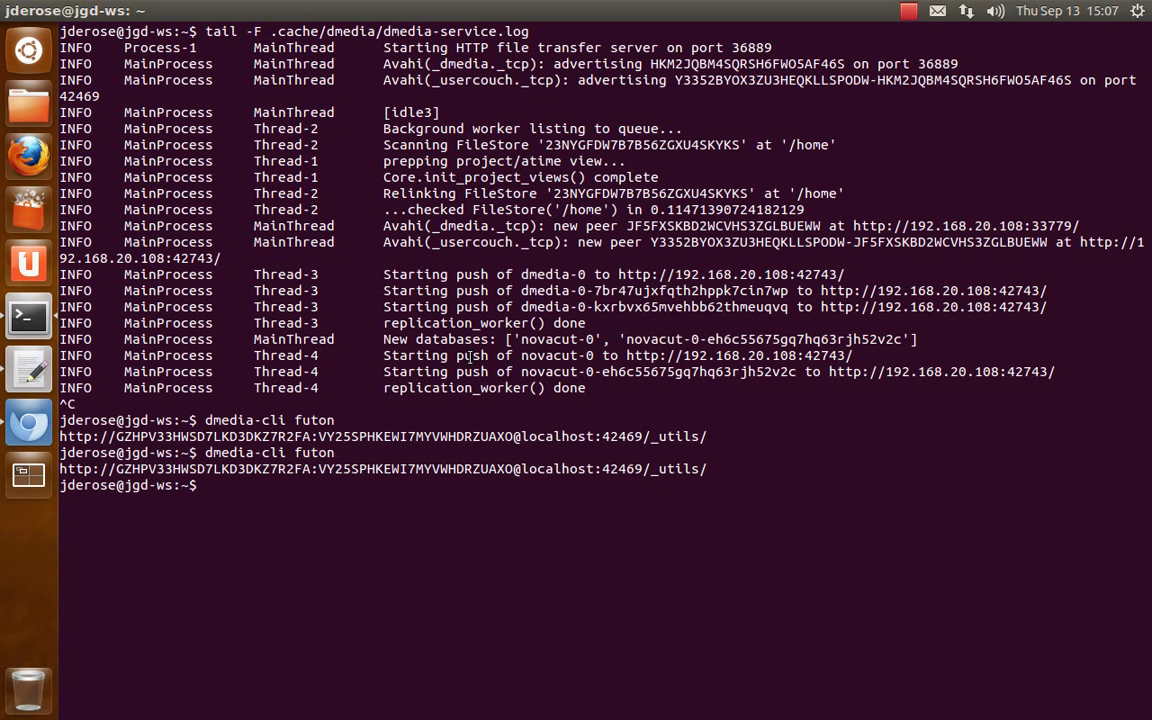
Step: Rerun tail -F .cache/dmedia/dmedia-service.log, scroll the output, then return to Chromium
text(tail -F .cache/dmedia/dmedia-service.log)
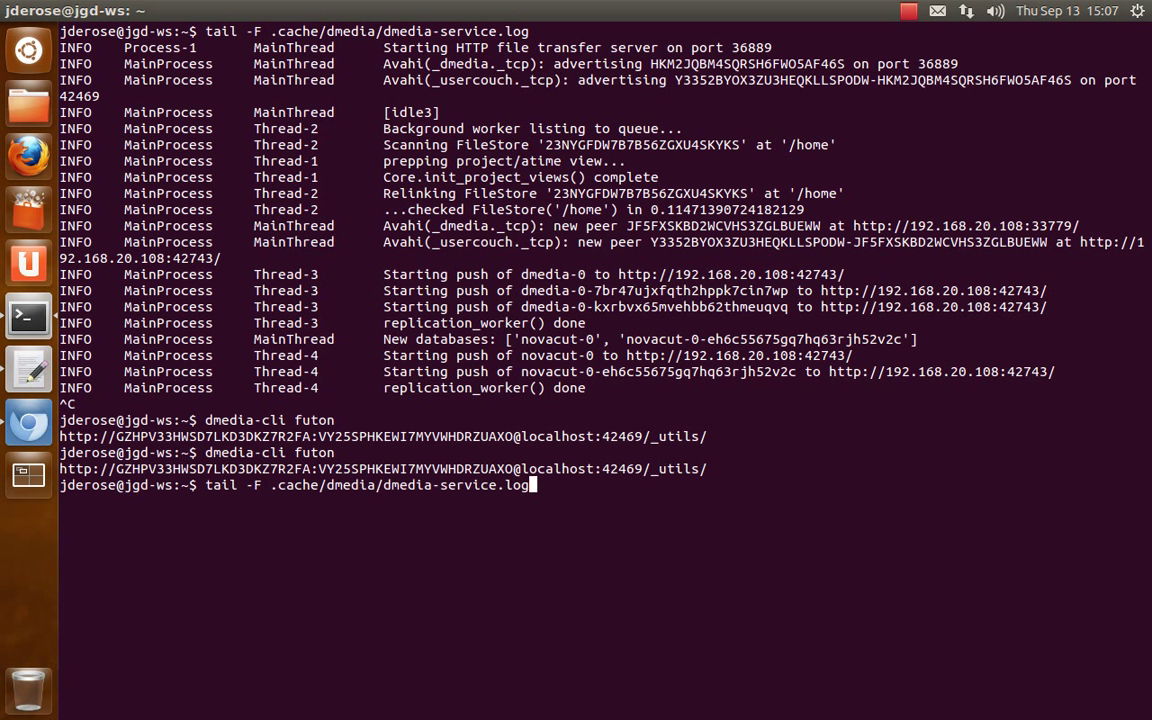
text(dmedia-cli Version)
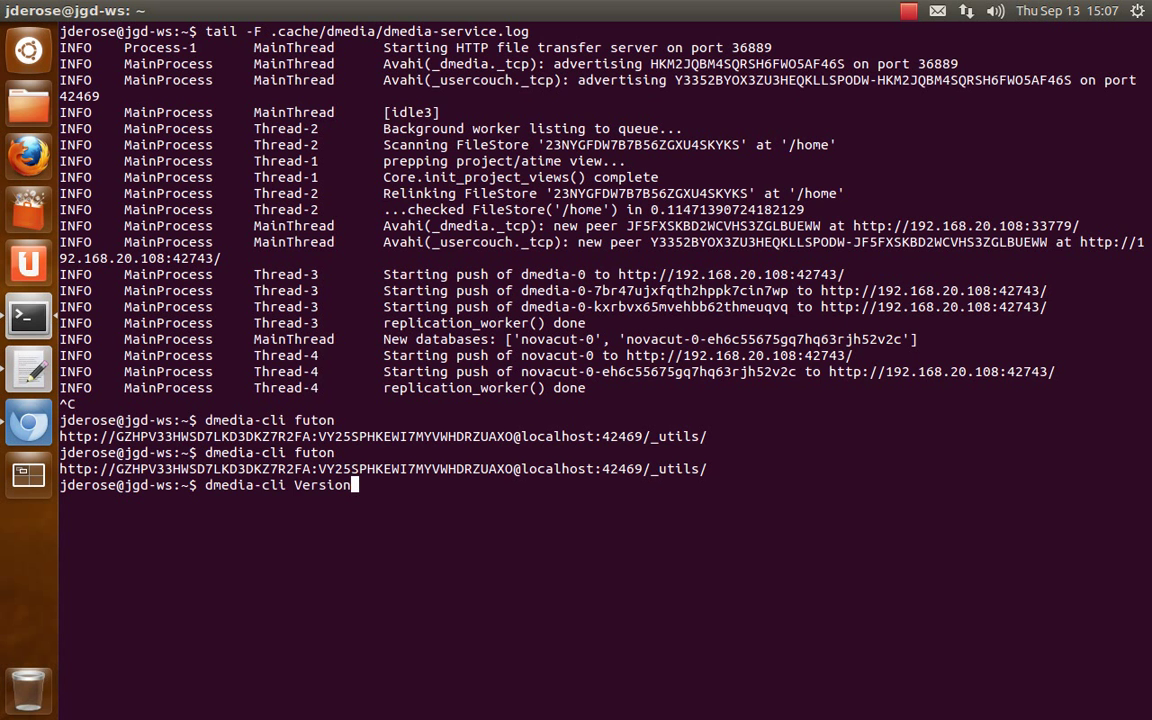
key(Return)
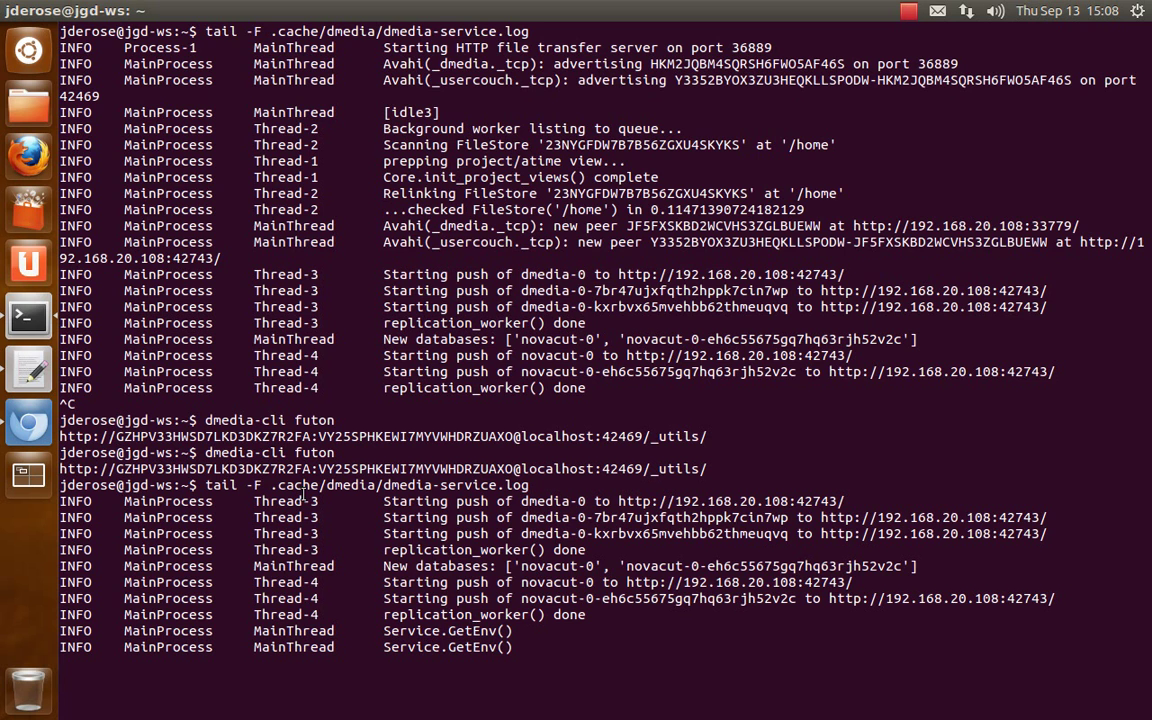
scroll(down, 3)
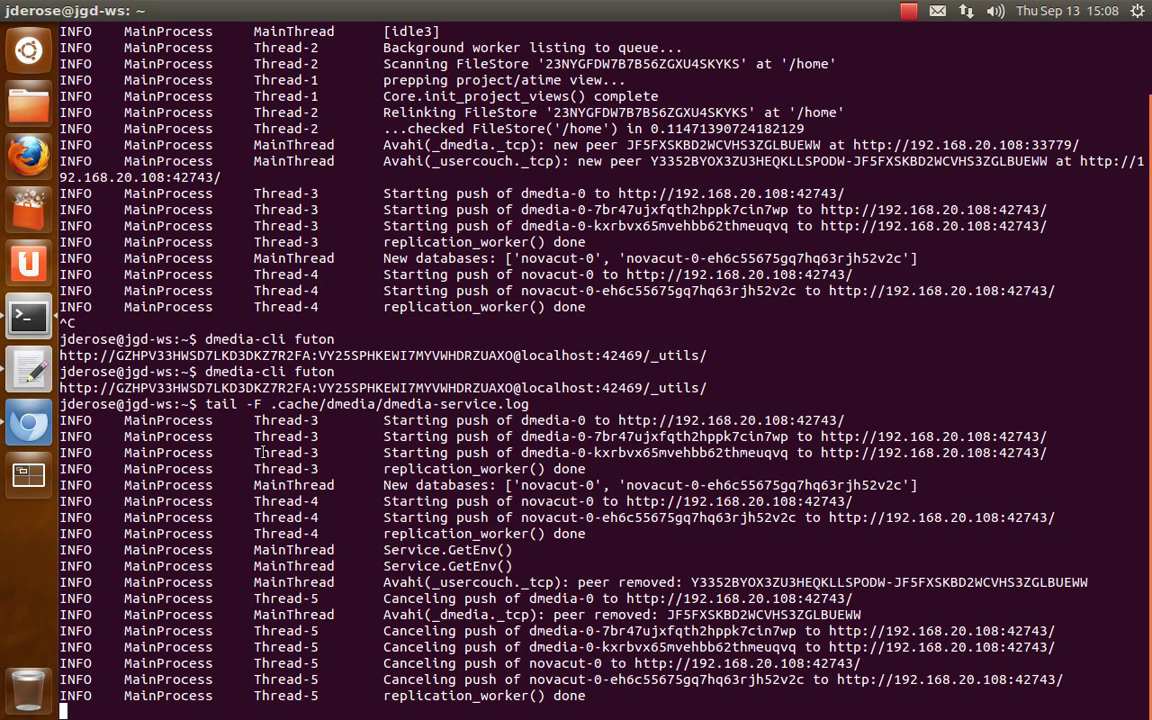
click(28, 422)
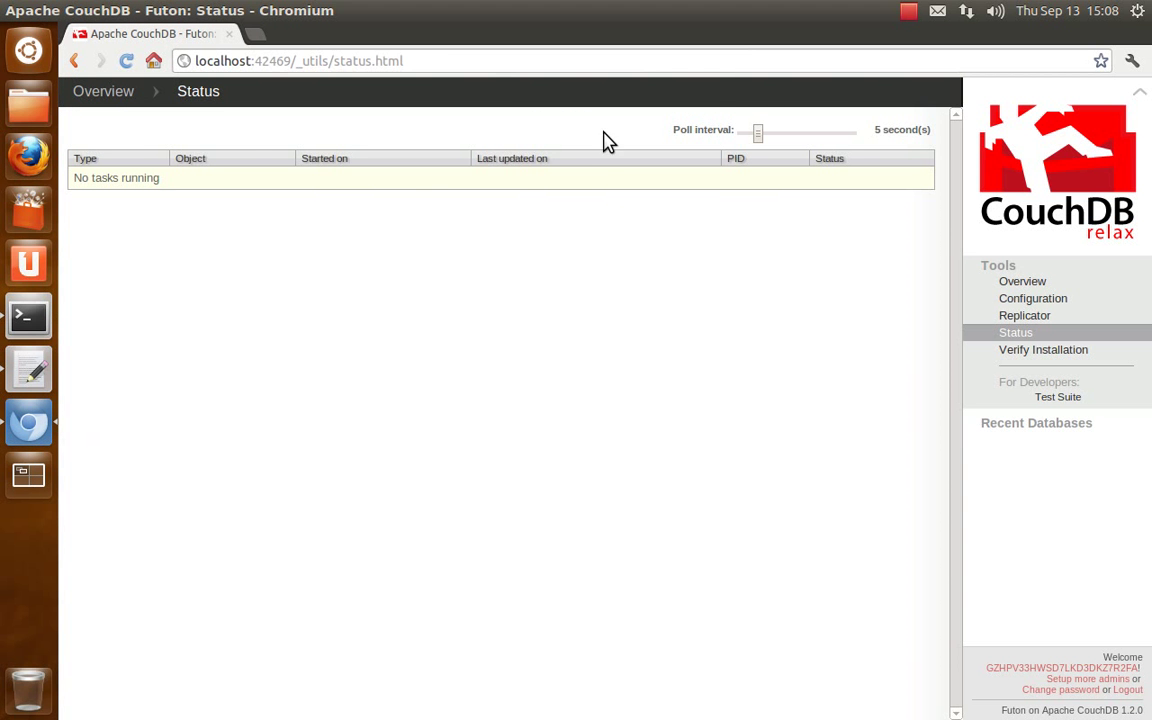
mouse_move(577, 442)
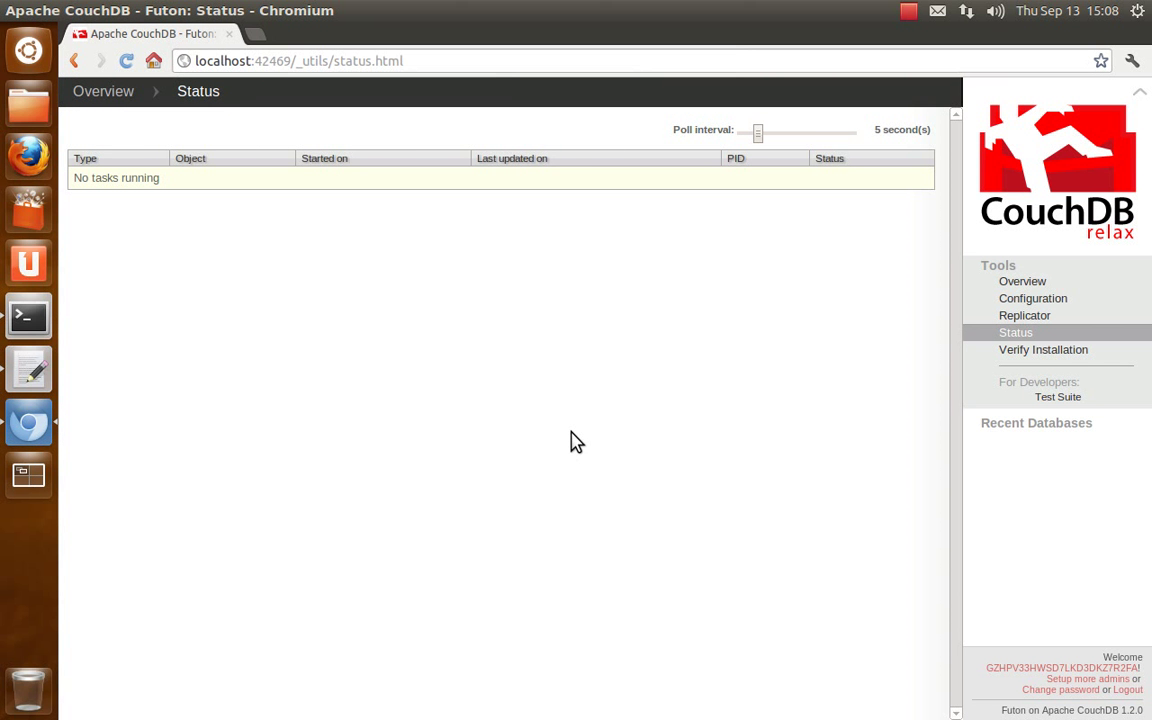
mouse_move(520, 463)
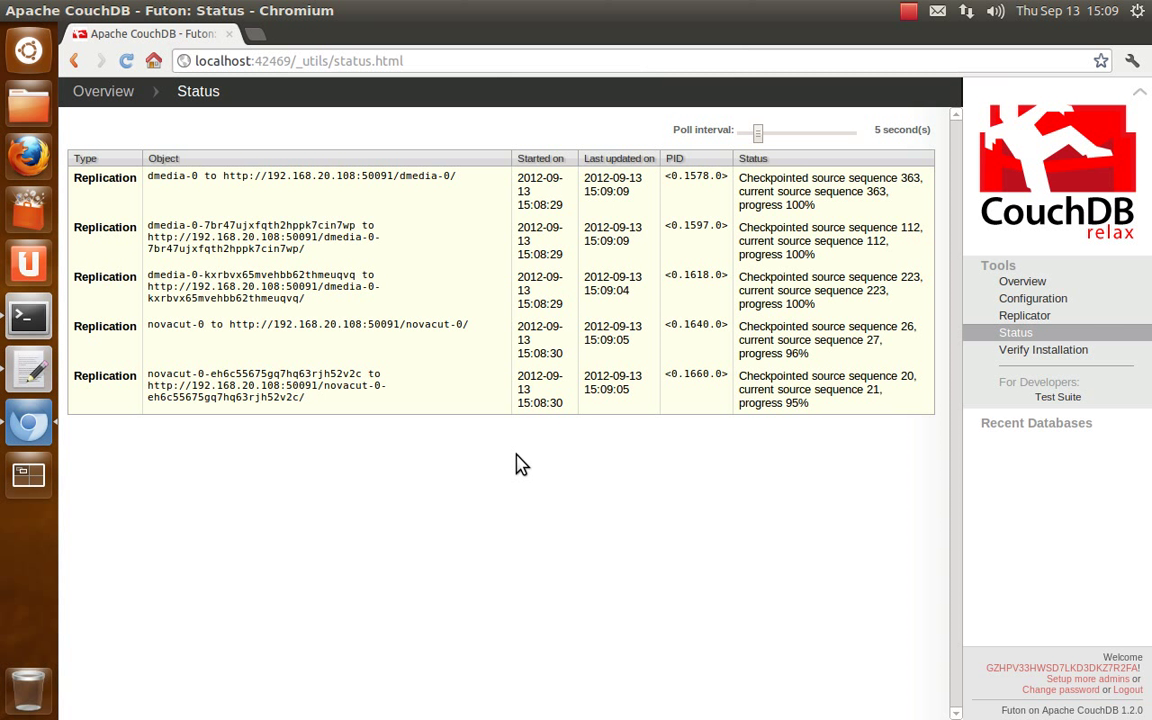
mouse_move(513, 403)
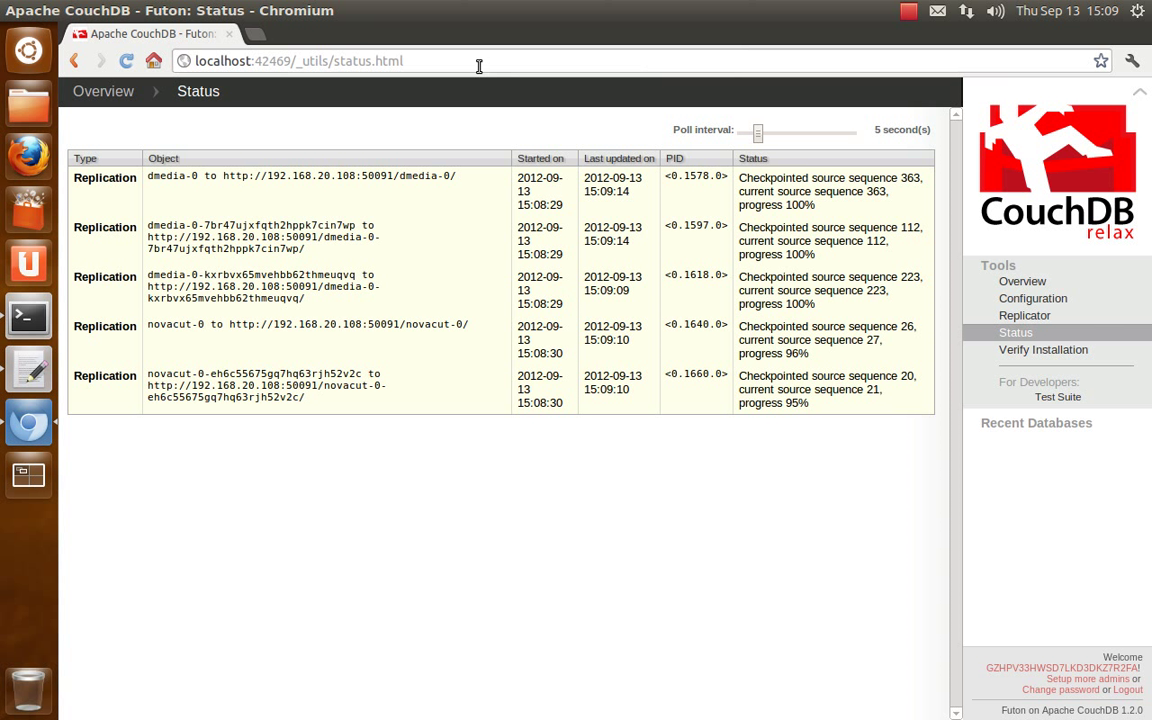
mouse_move(103, 91)
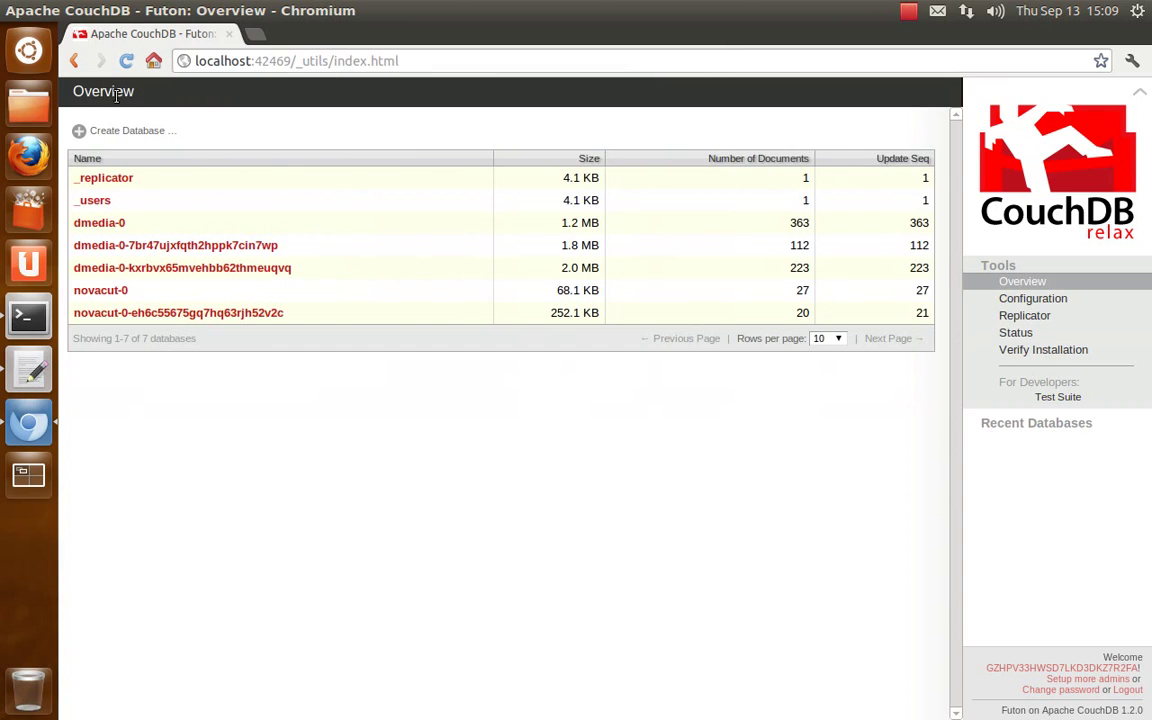
Step: Switch from Futon back to the Terminal window
click(27, 316)
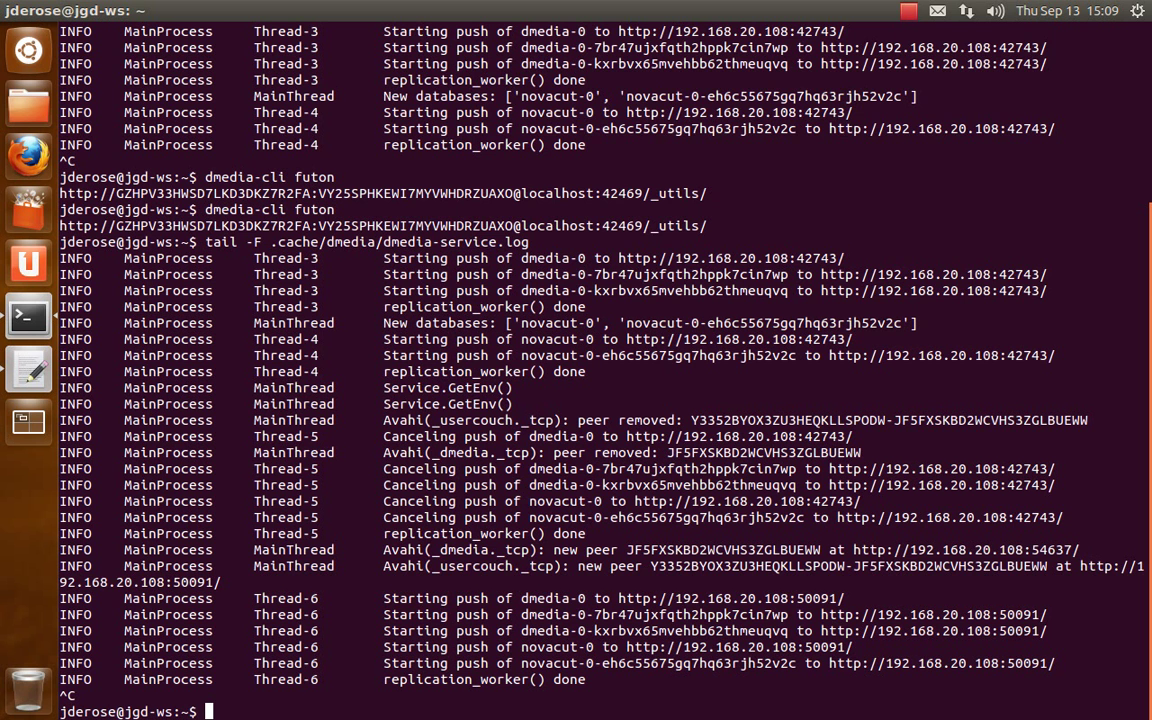
Step: Display .local/share/dmedia/library.json with cat to see its library ID and tokens
text(cat .)
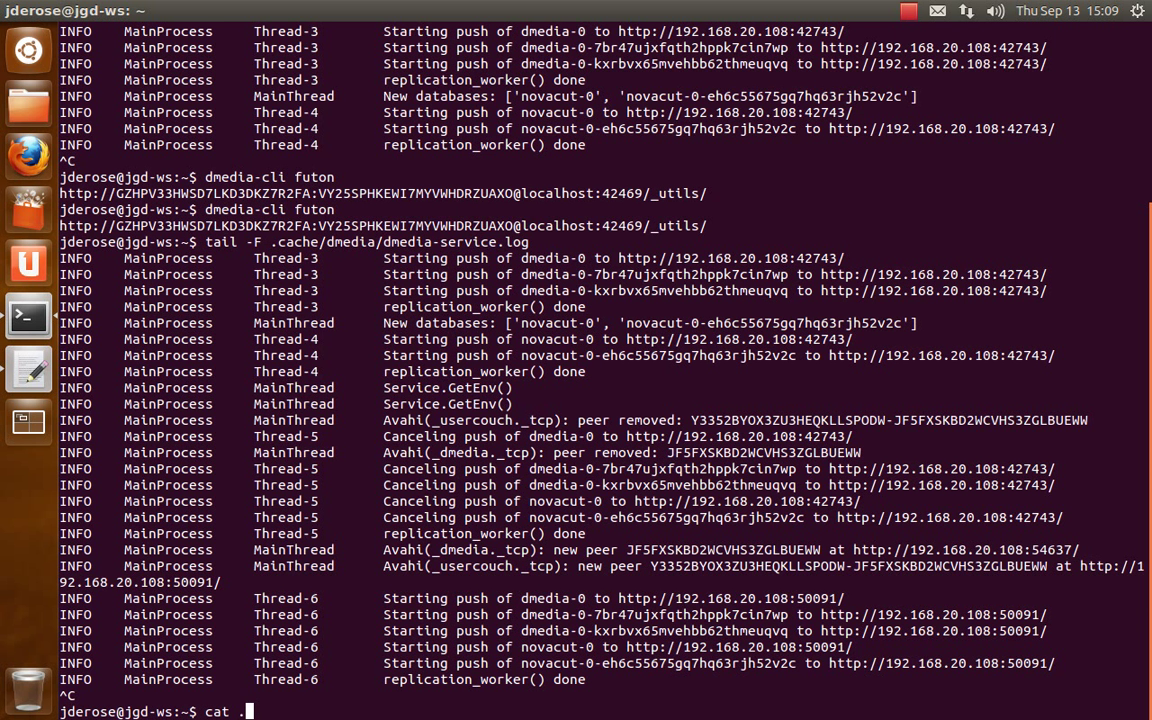
text(local/share/)
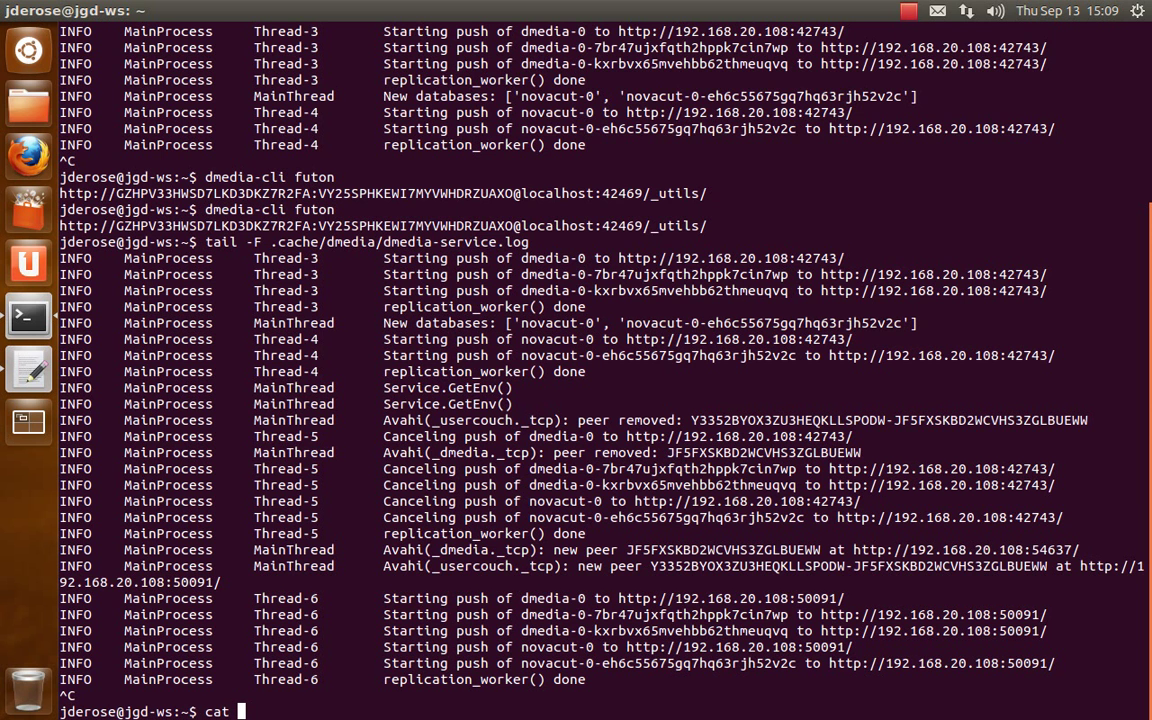
text(.local/share/)
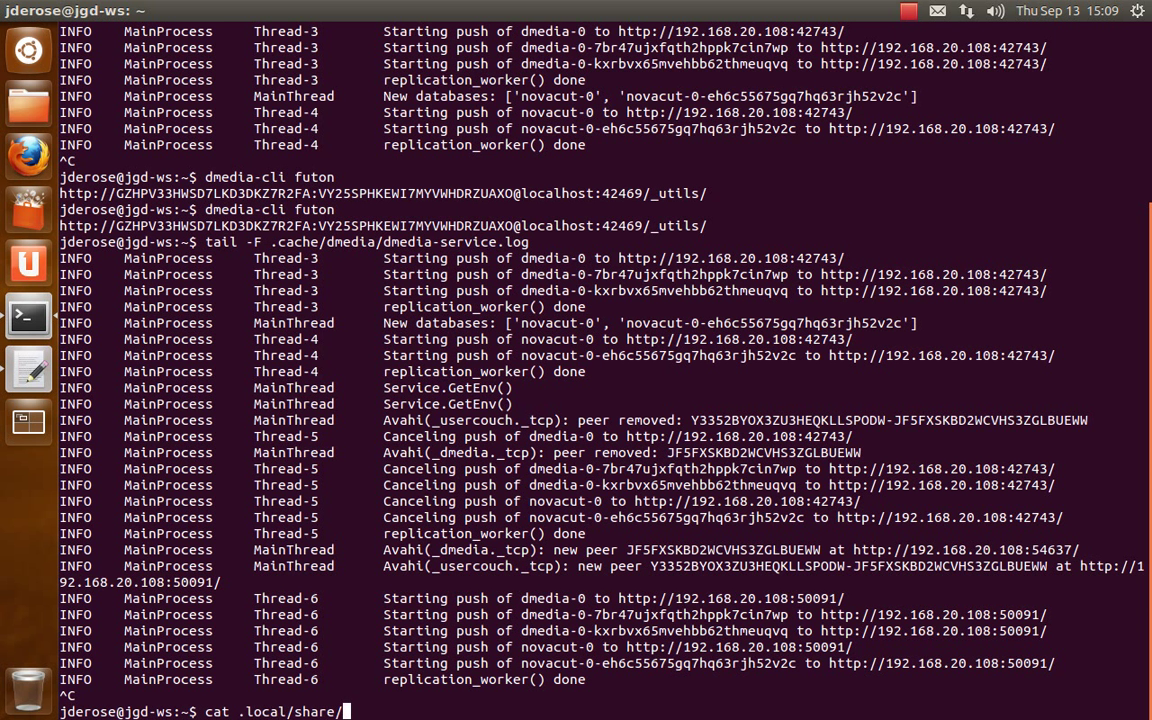
text(dmedia/library.json)
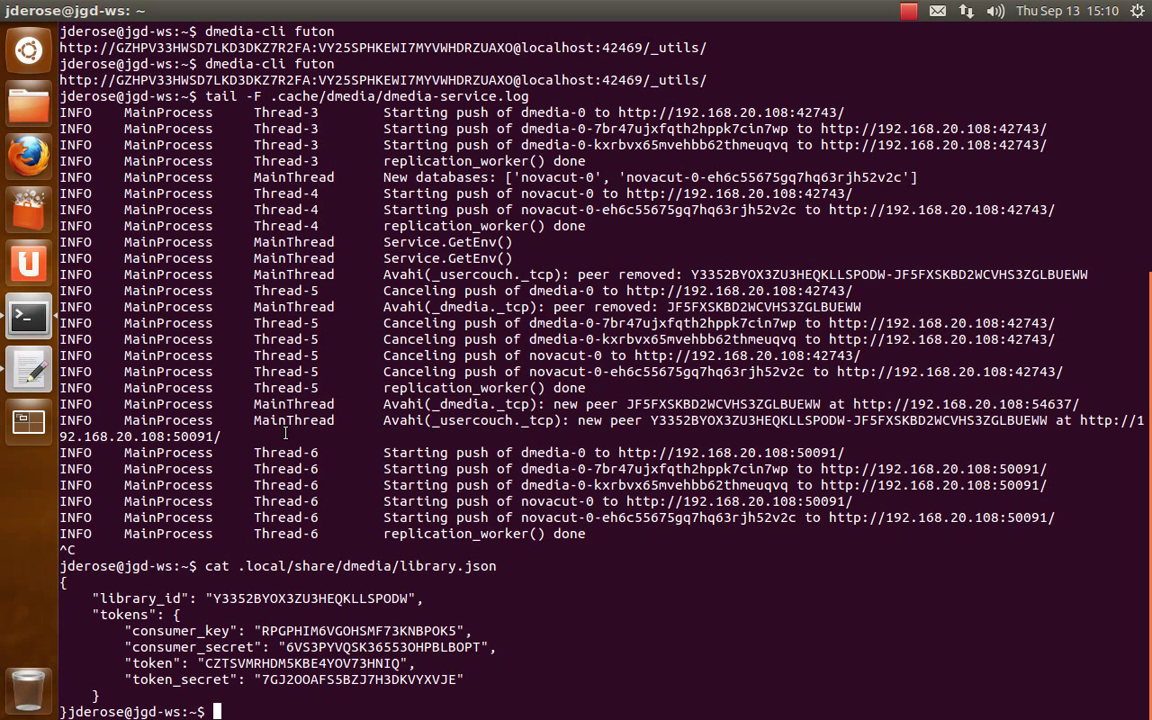
Step: Change into bzr/dmedia/trunk and list its files
text(cd)
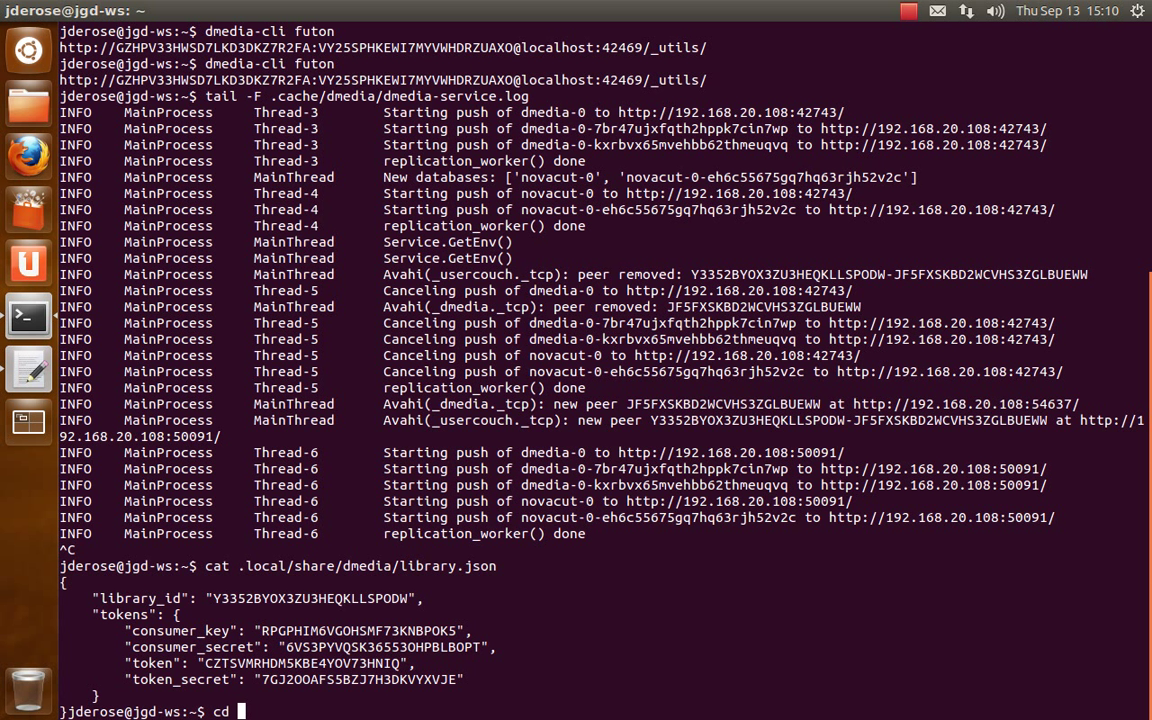
text(bzr/dmedia/trunk/)
text(l)
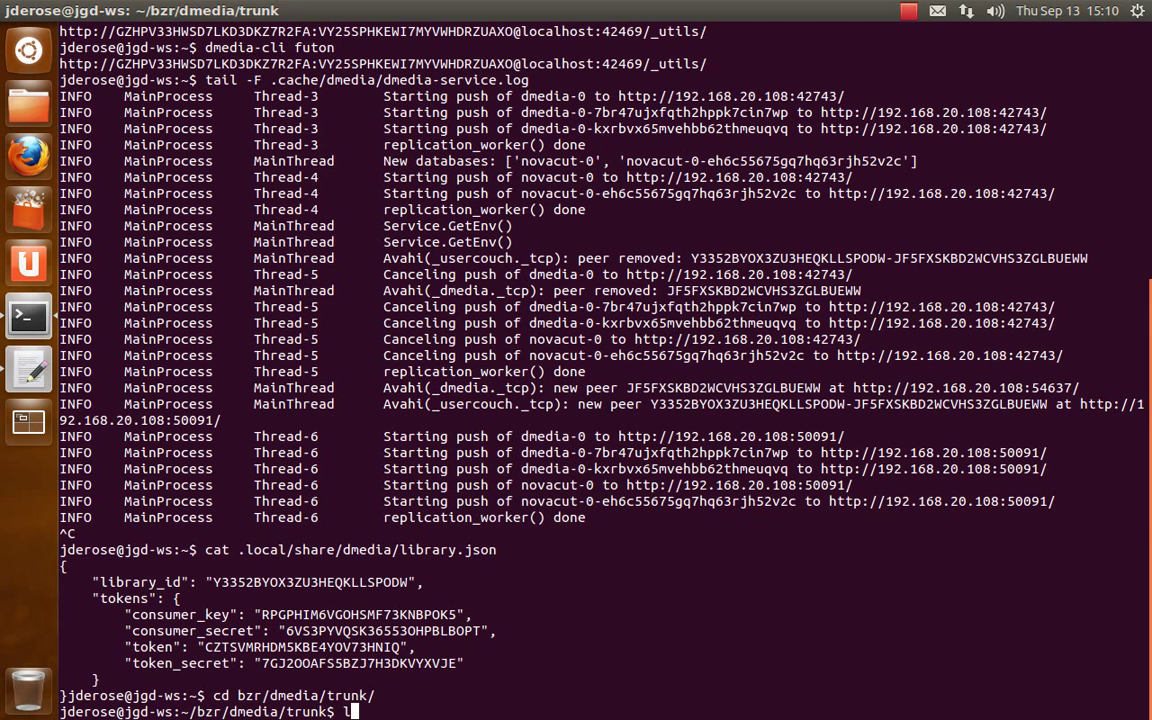
key(Return)
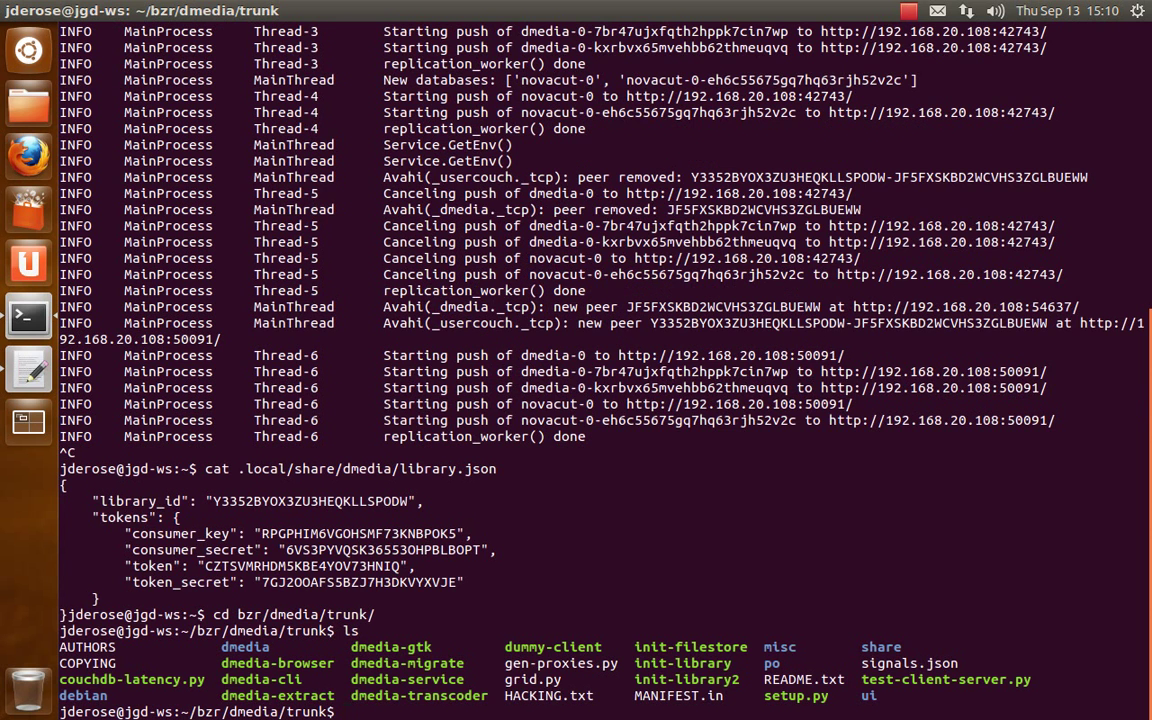
Step: Run ./init-library and display the regenerated library.json with its new library ID
text(./)
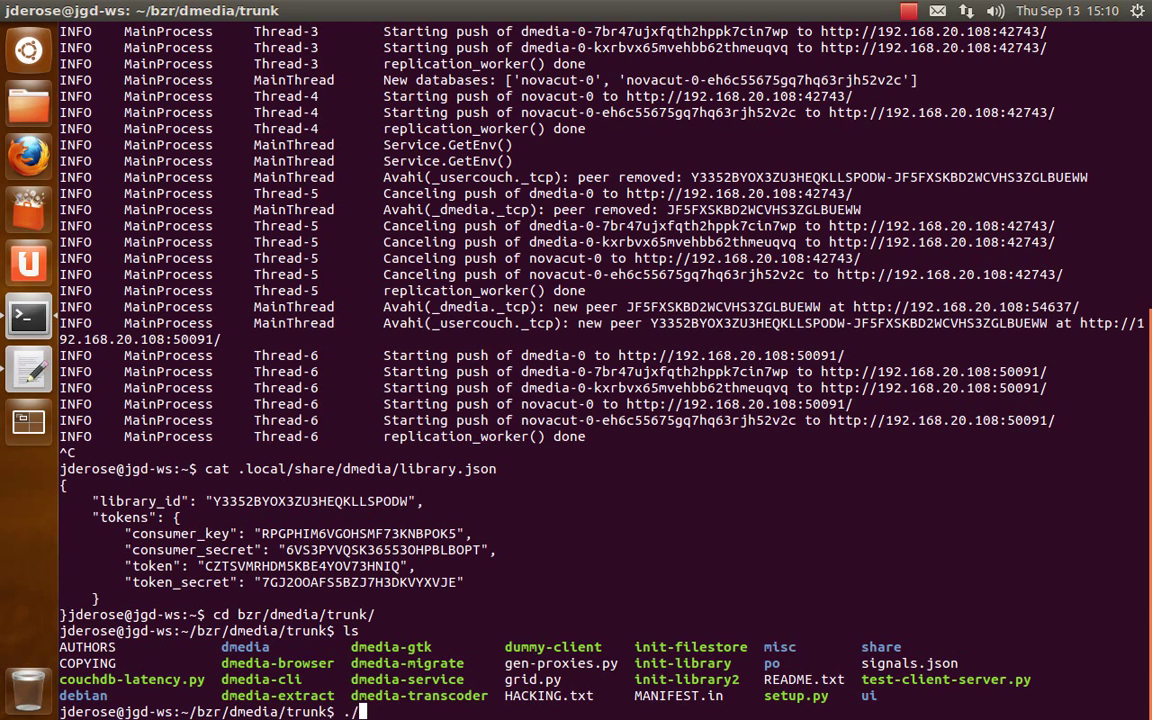
text(init-library)
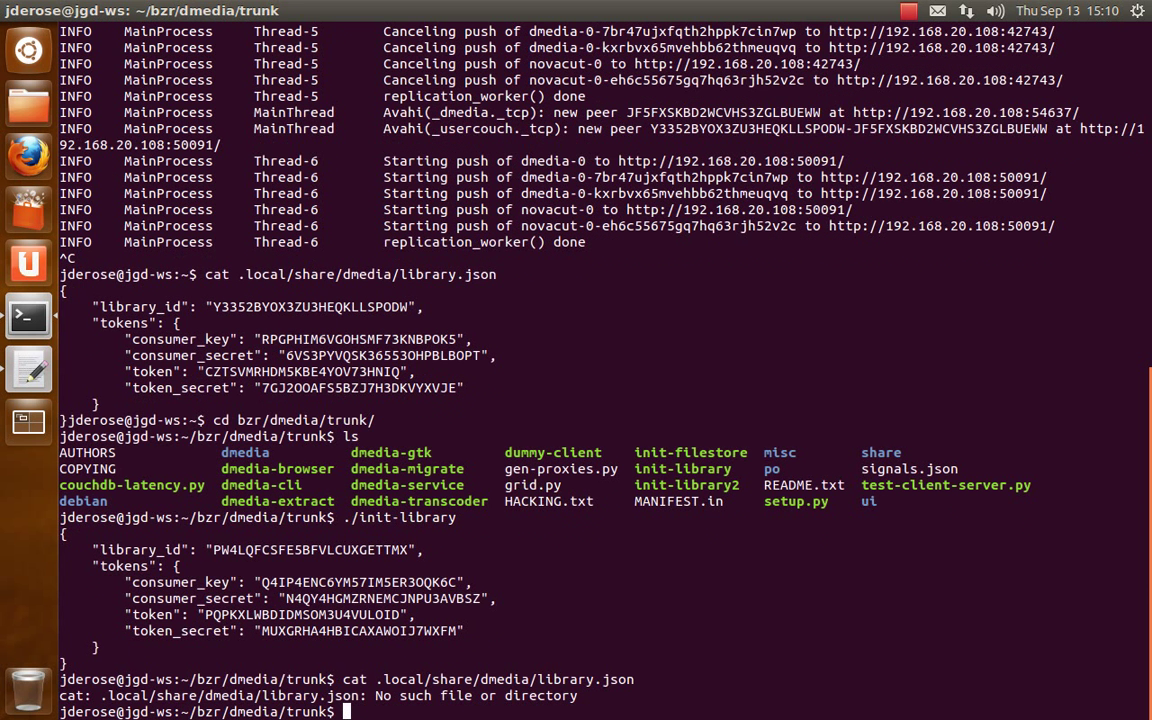
text(cat .local/share/dmedia/library.json)
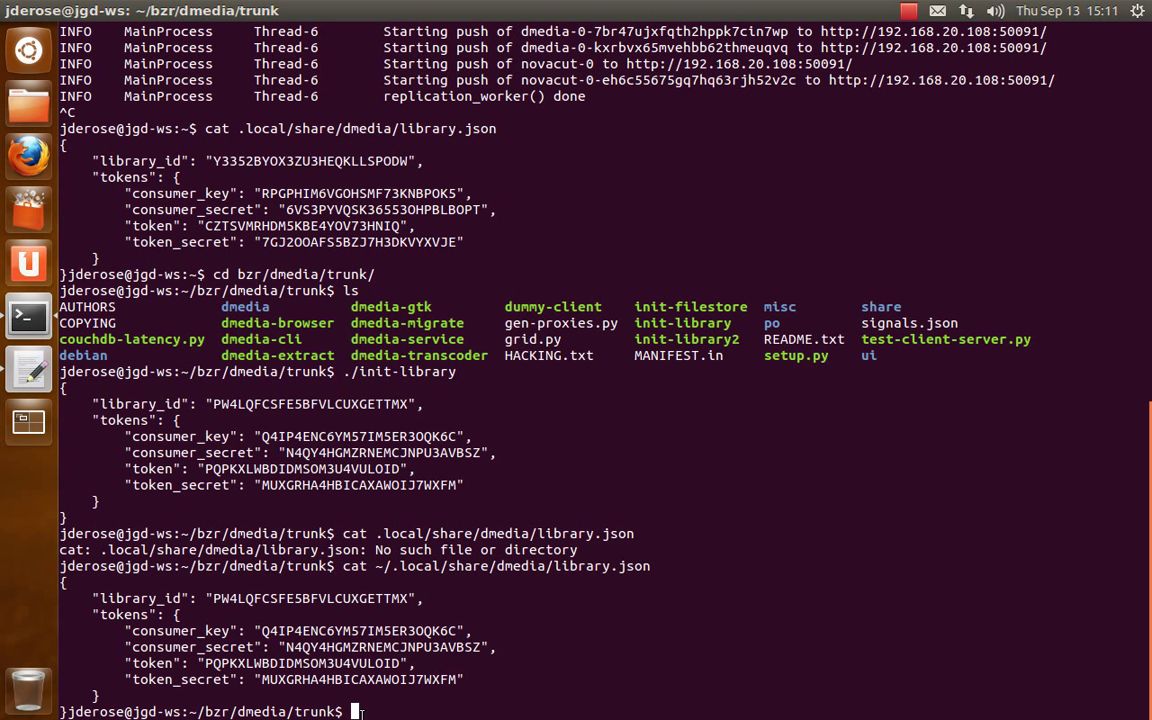
mouse_move(353, 504)
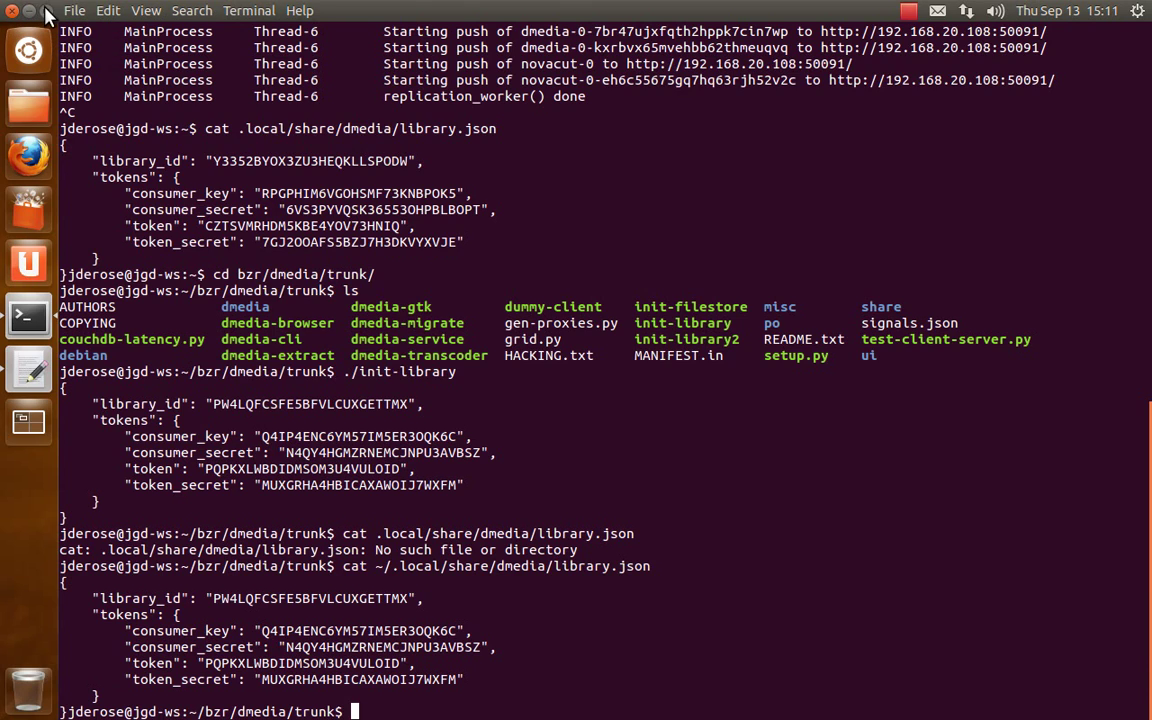
click(111, 40)
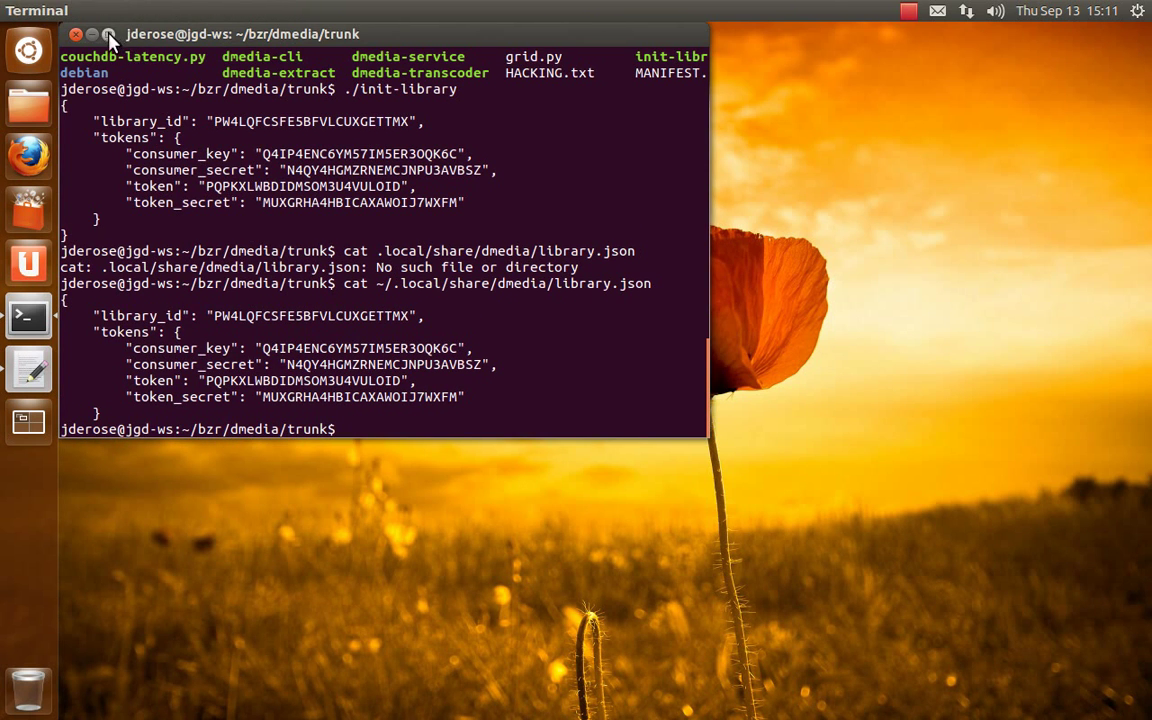
click(110, 34)
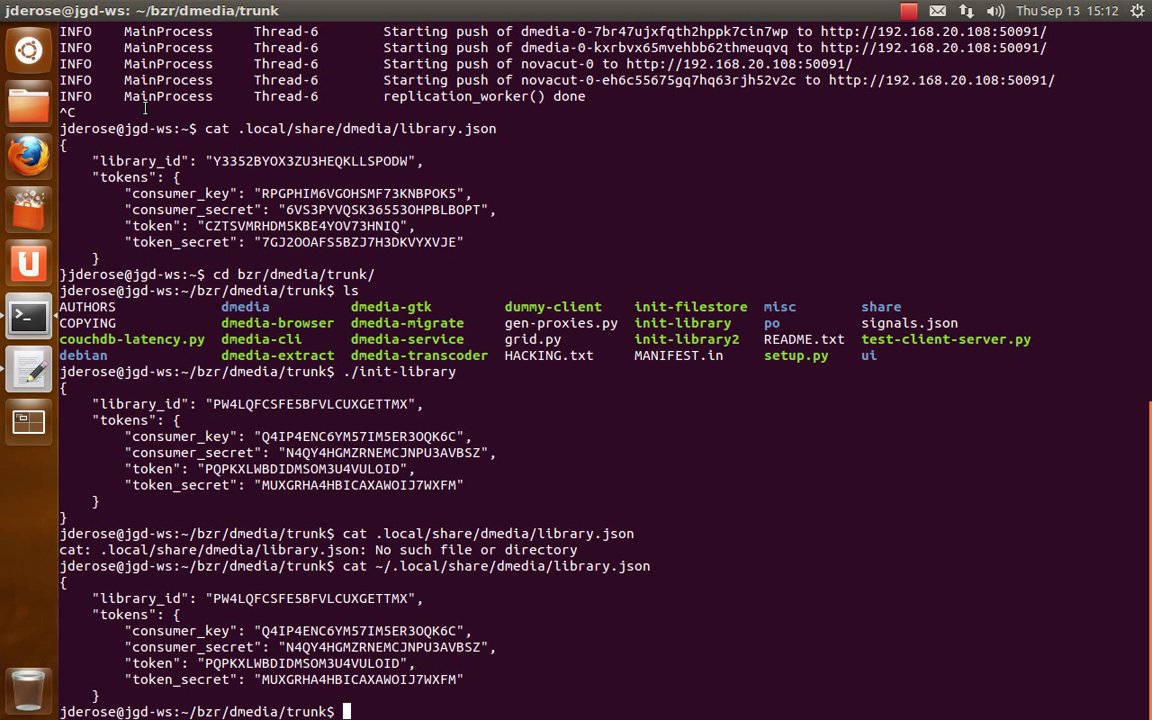
mouse_move(249, 462)
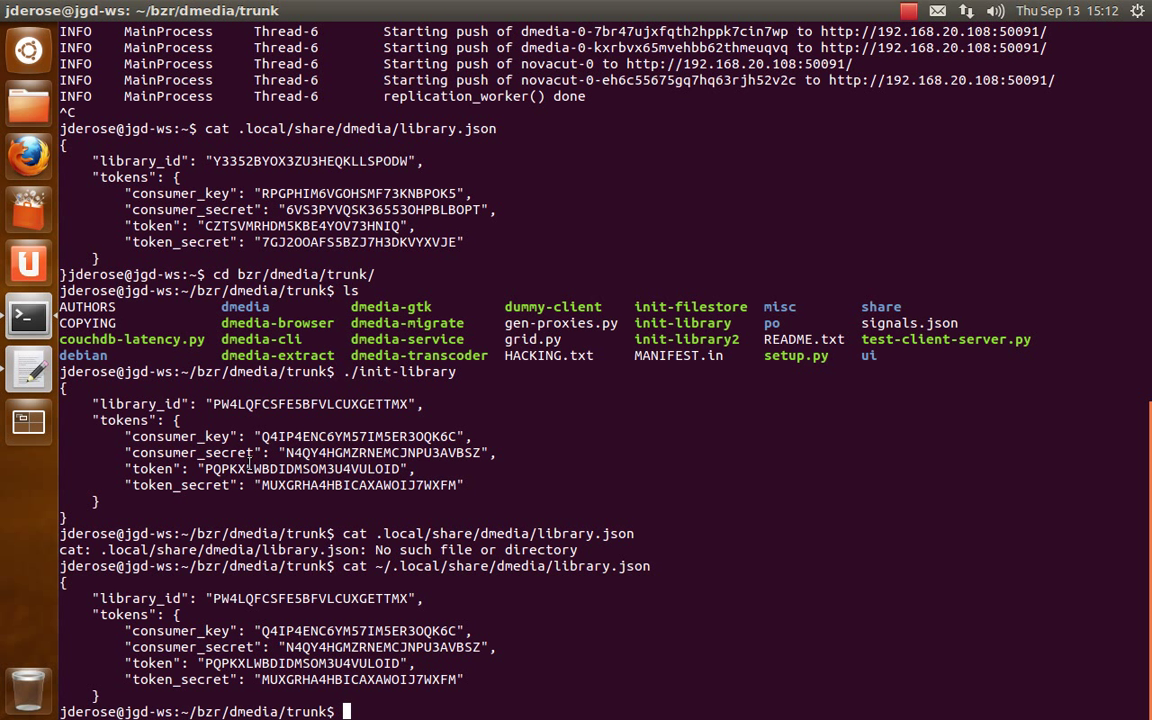